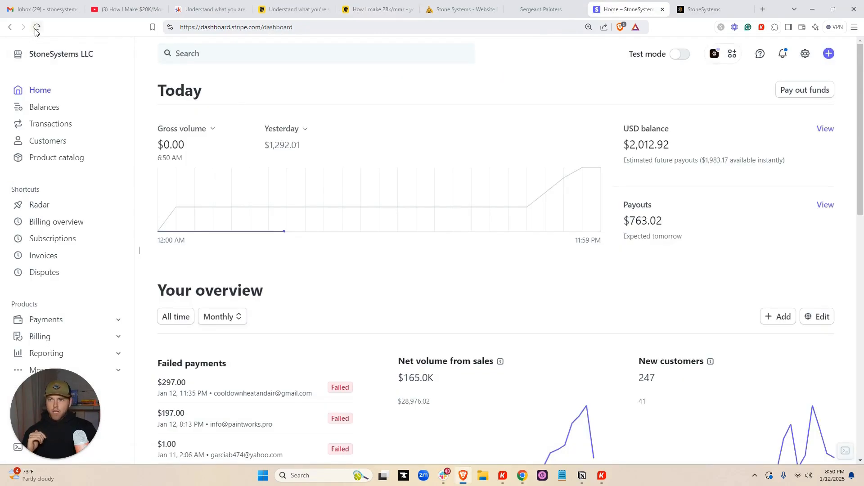
From the Stone Systems website, log in to the agency dashboard showing $28,816.99 MRR and 179 customers.
{"action": "left_click", "coordinate": [37, 27]}
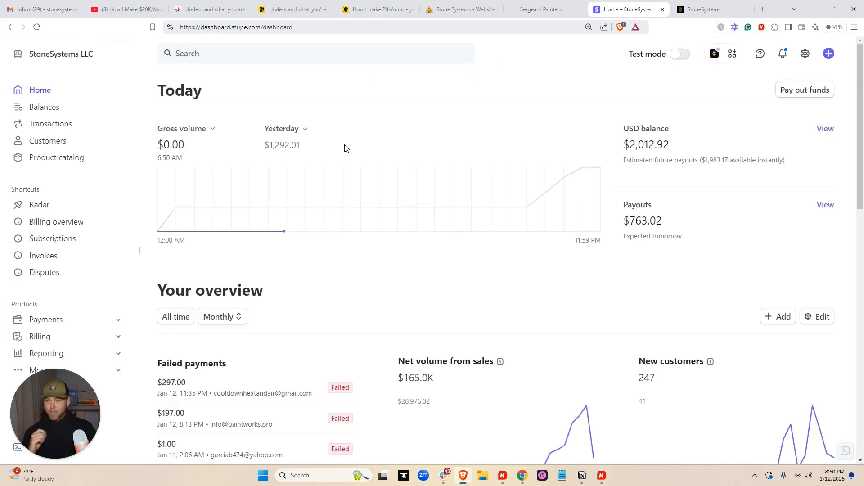
{"action": "scroll", "scroll_direction": "down", "scroll_amount": 3}
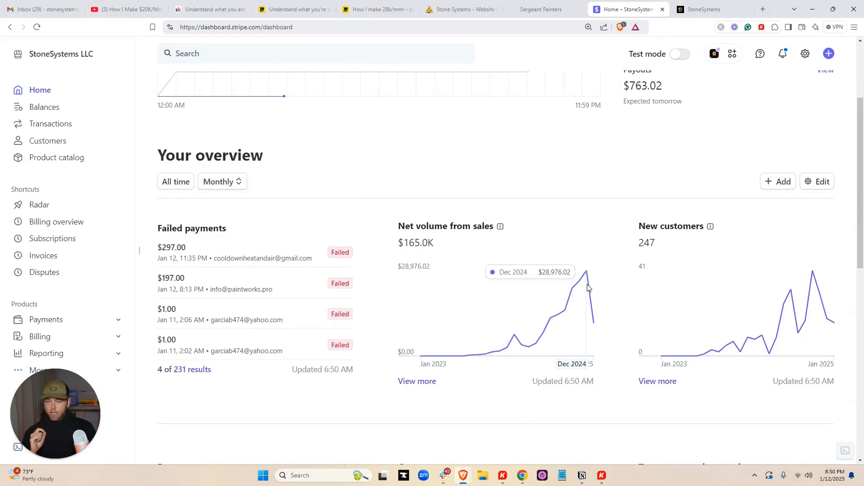
{"action": "mouse_move", "coordinate": [594, 291]}
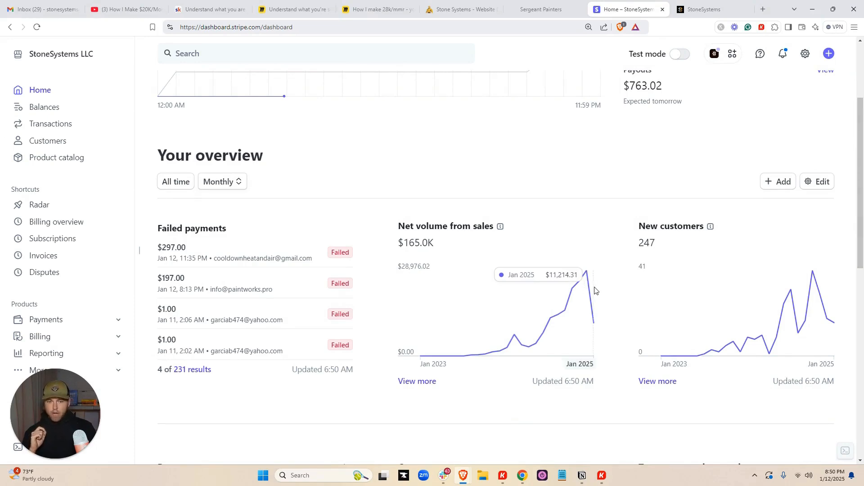
{"action": "mouse_move", "coordinate": [587, 281]}
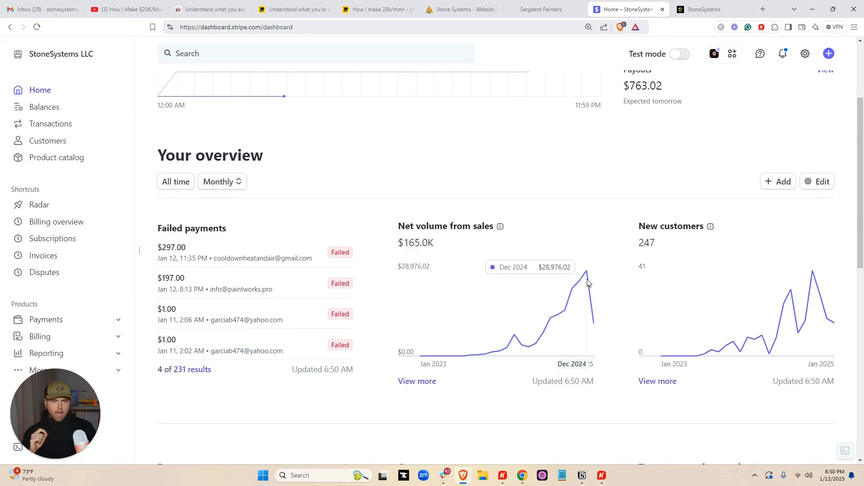
{"action": "left_click", "coordinate": [703, 10]}
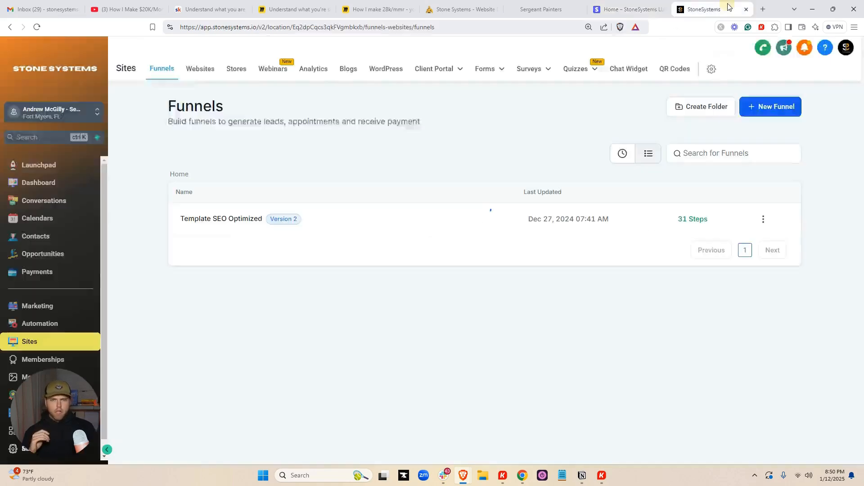
{"action": "left_click", "coordinate": [460, 9]}
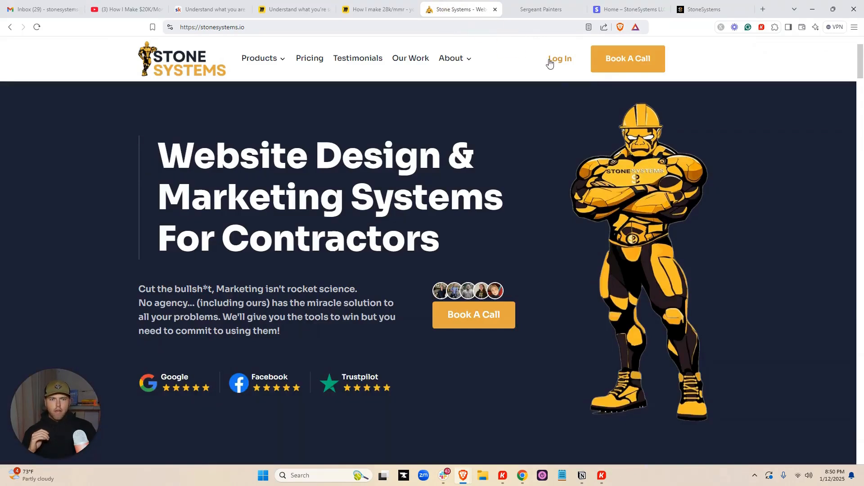
{"action": "left_click", "coordinate": [558, 58]}
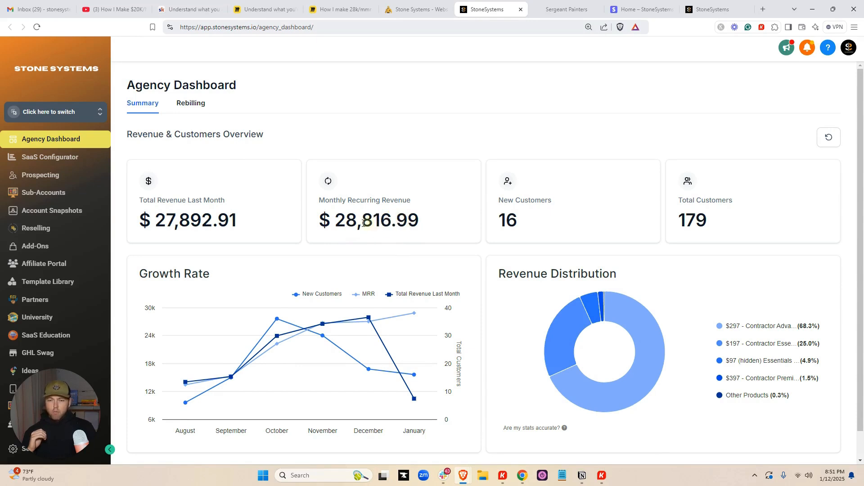
{"action": "mouse_move", "coordinate": [403, 198]}
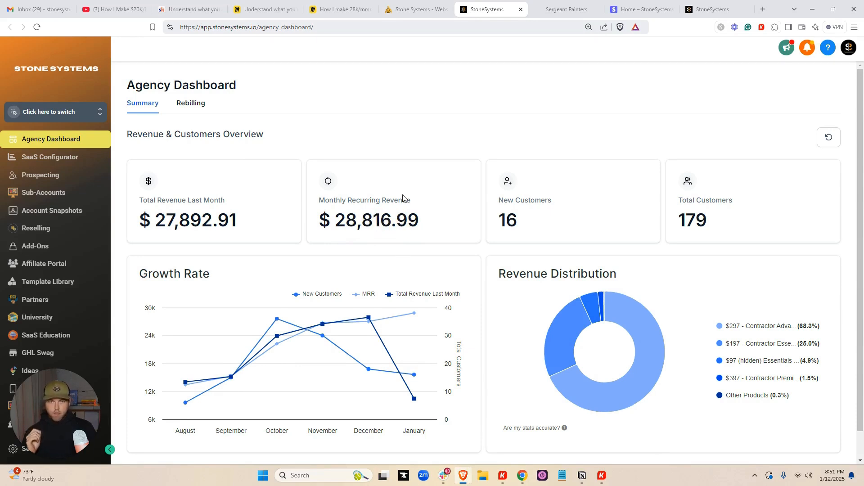
{"action": "mouse_move", "coordinate": [422, 188]}
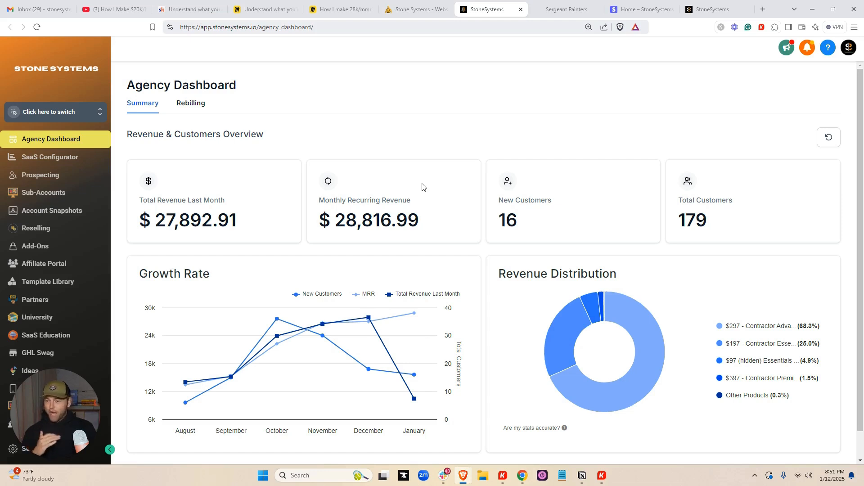
{"action": "mouse_move", "coordinate": [494, 83]}
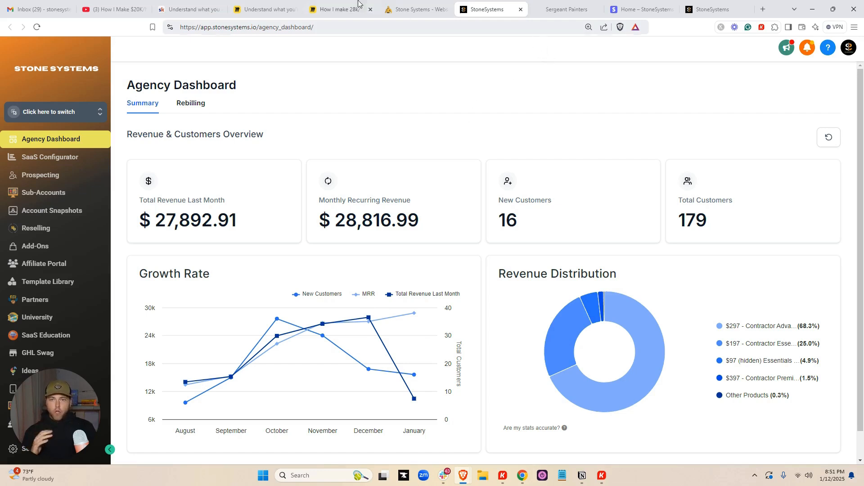
Frame the GoHighLevel SaaS flowchart on the Miro board and select the Pre-built Marketing SYSTEM note.
{"action": "left_click", "coordinate": [336, 10]}
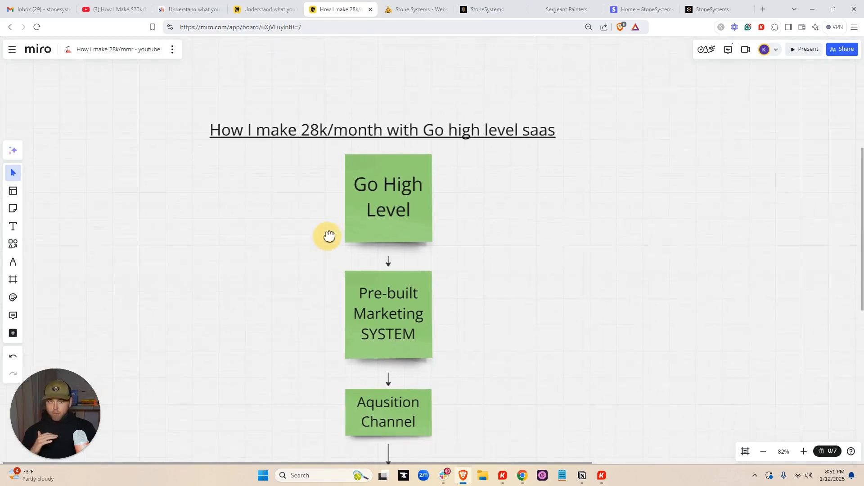
{"action": "left_click_drag", "start_coordinate": [329, 237], "coordinate": [467, 202]}
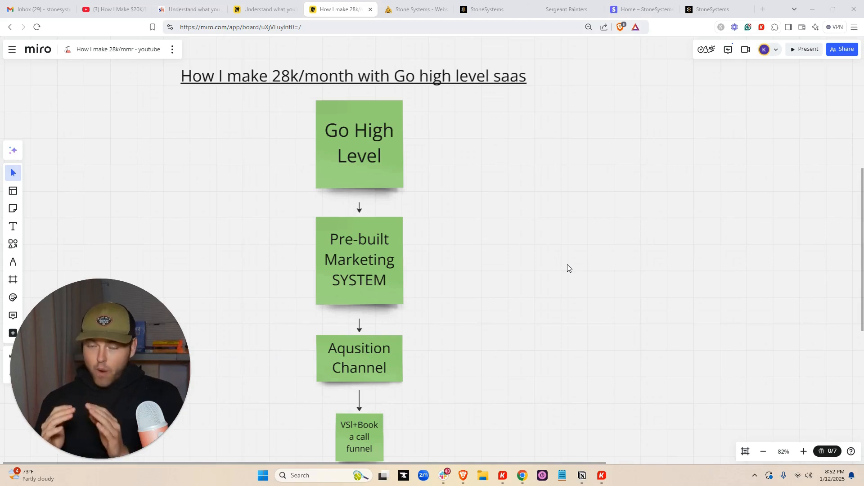
{"action": "left_click", "coordinate": [359, 259]}
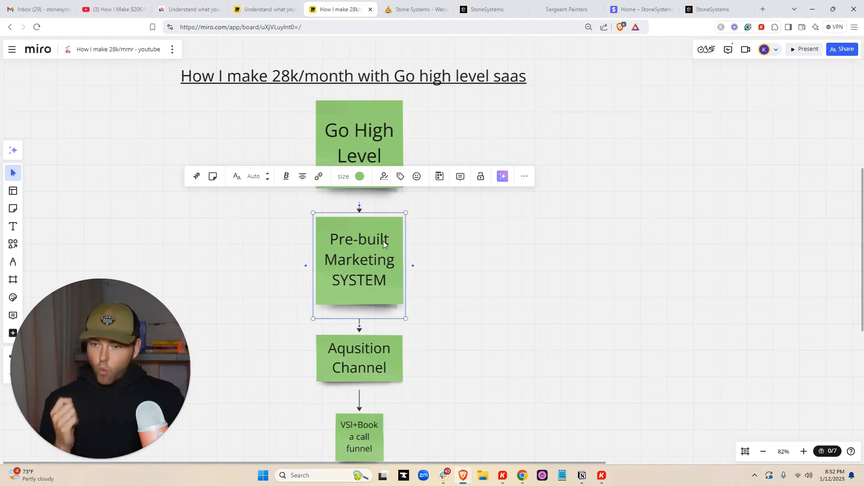
{"action": "mouse_move", "coordinate": [388, 256]}
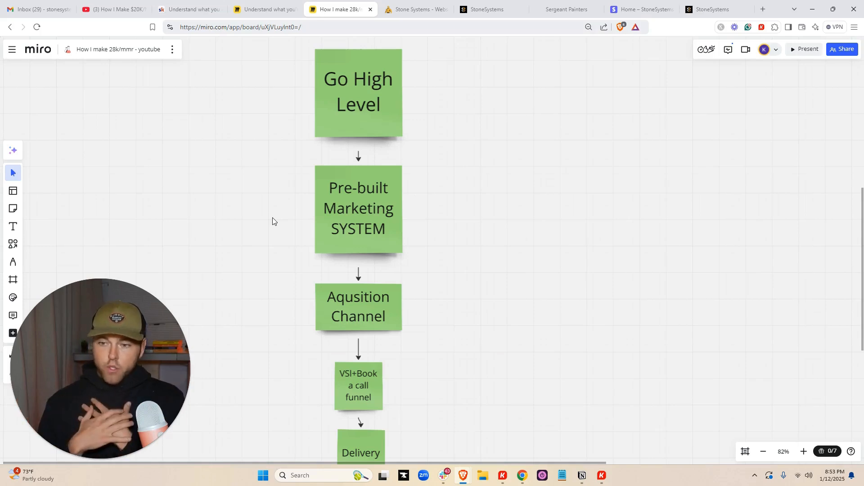
{"action": "mouse_move", "coordinate": [333, 212]}
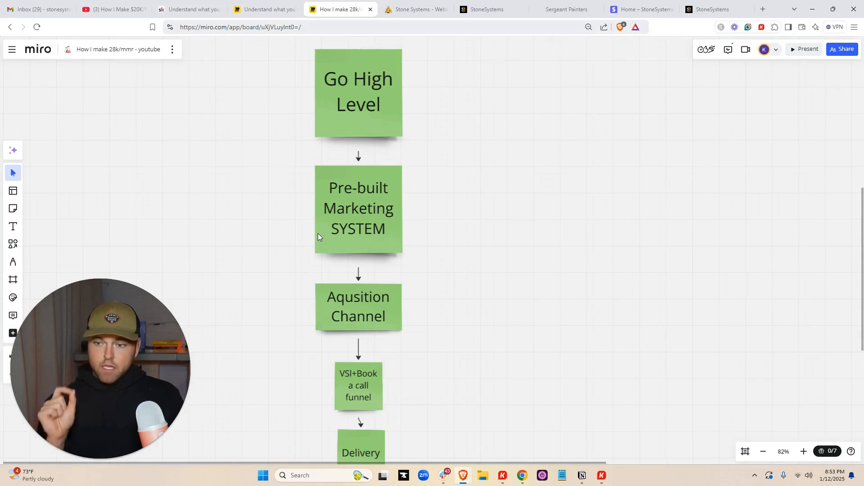
{"action": "scroll", "scroll_direction": "down", "scroll_amount": 3}
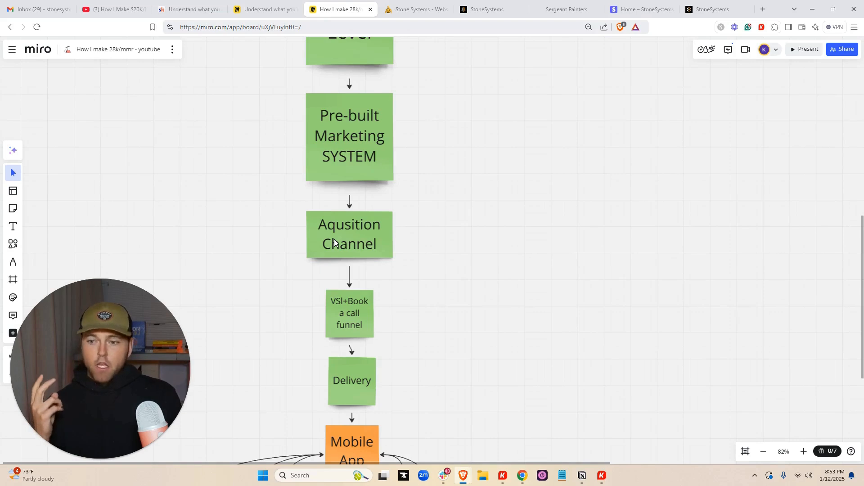
{"action": "mouse_move", "coordinate": [351, 248]}
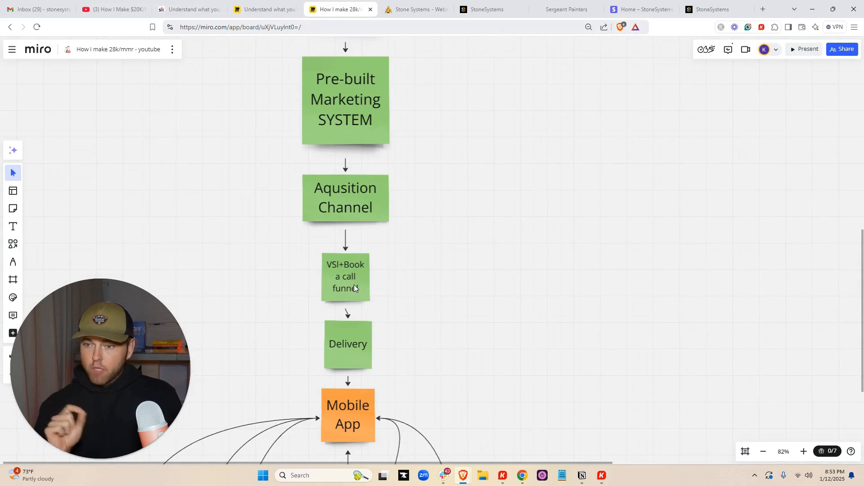
{"action": "mouse_move", "coordinate": [366, 285]}
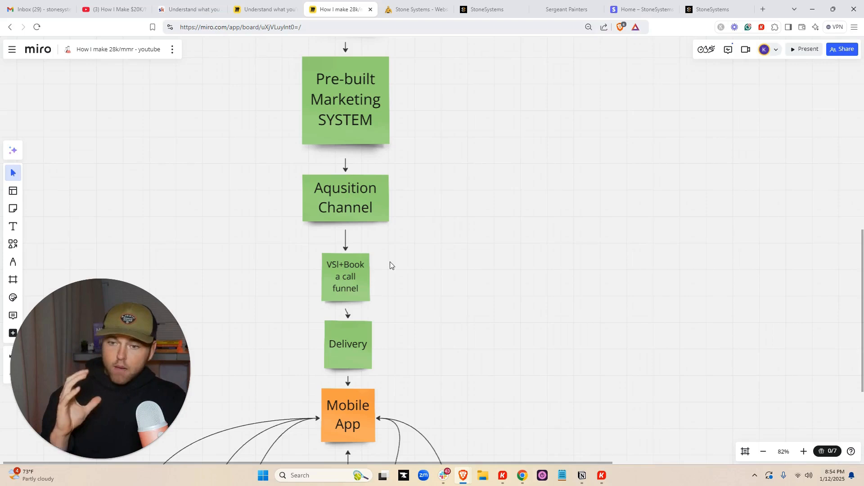
{"action": "scroll", "scroll_direction": "down", "scroll_amount": 3}
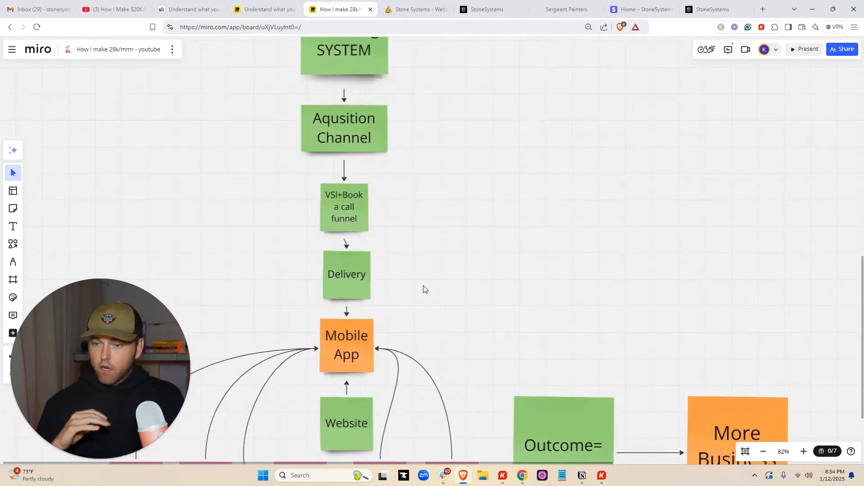
{"action": "scroll", "scroll_direction": "down", "scroll_amount": 3}
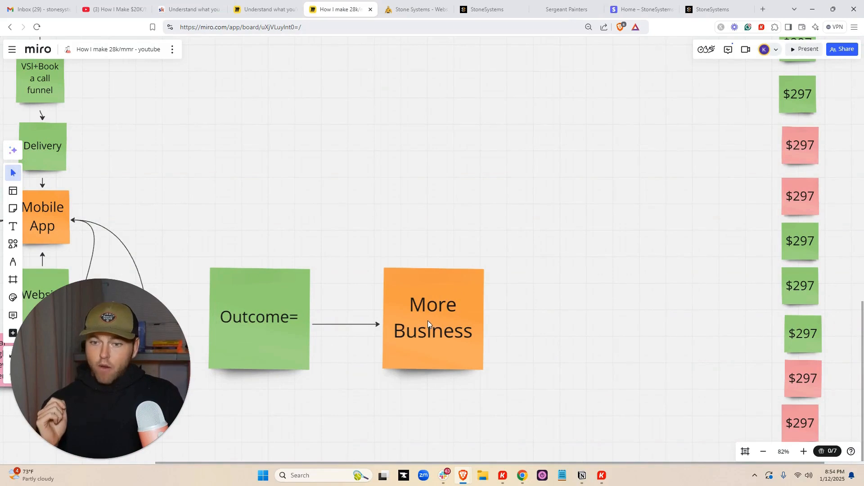
{"action": "mouse_move", "coordinate": [367, 230]}
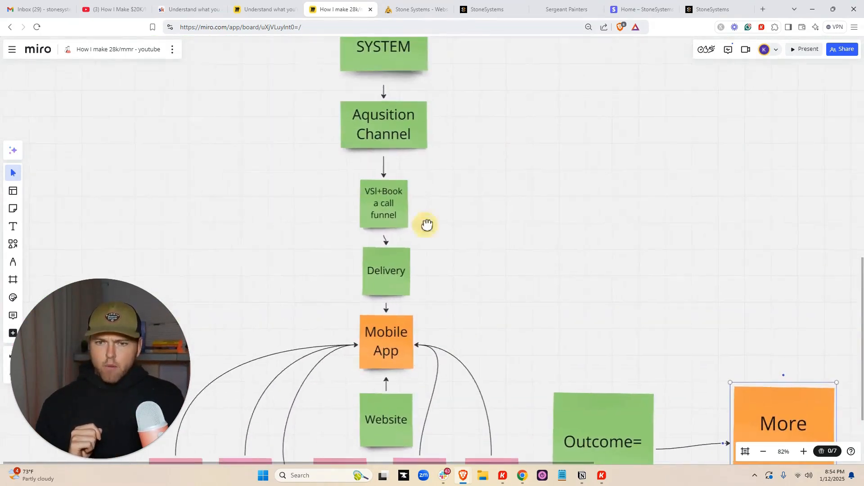
Go over the More Business and Outcome= notes, then switch to the Sergeant Painters website.
{"action": "left_click", "coordinate": [386, 340]}
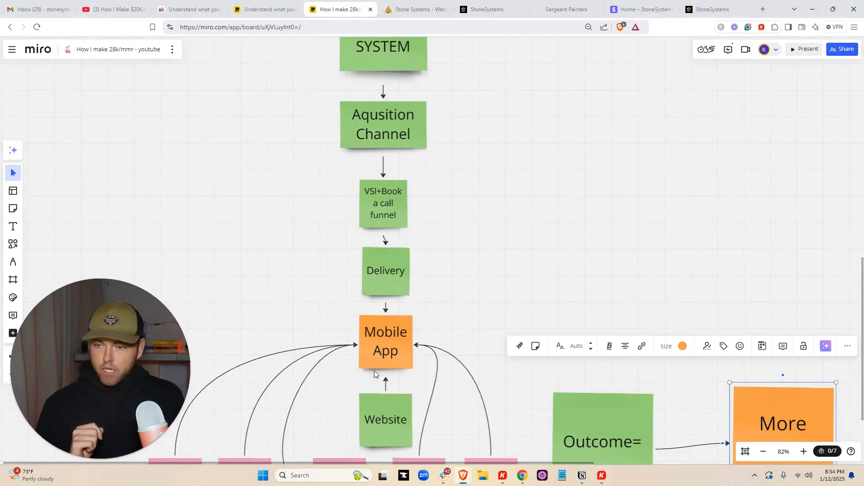
{"action": "scroll", "scroll_direction": "down", "scroll_amount": 3}
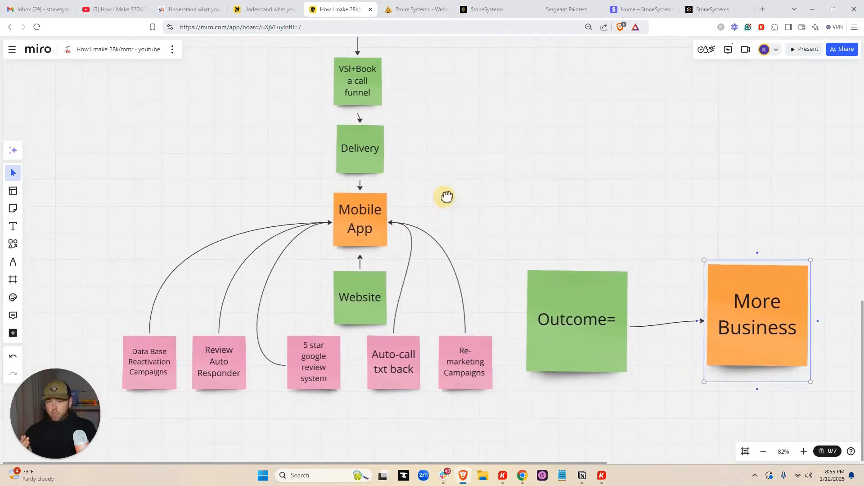
{"action": "left_click", "coordinate": [756, 314]}
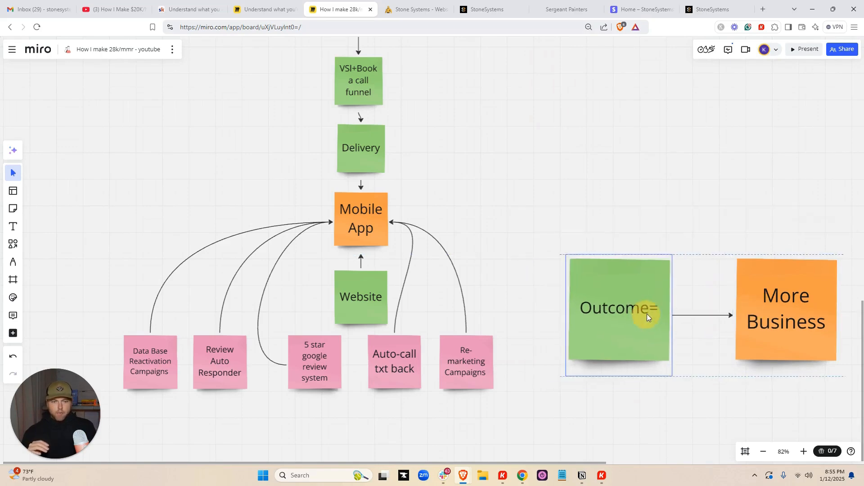
{"action": "scroll", "scroll_direction": "down", "scroll_amount": 3}
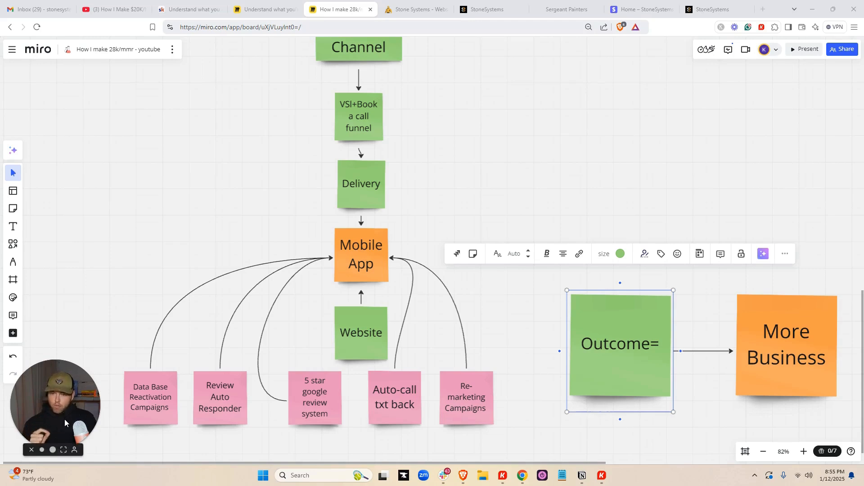
{"action": "scroll", "scroll_direction": "down", "scroll_amount": 3}
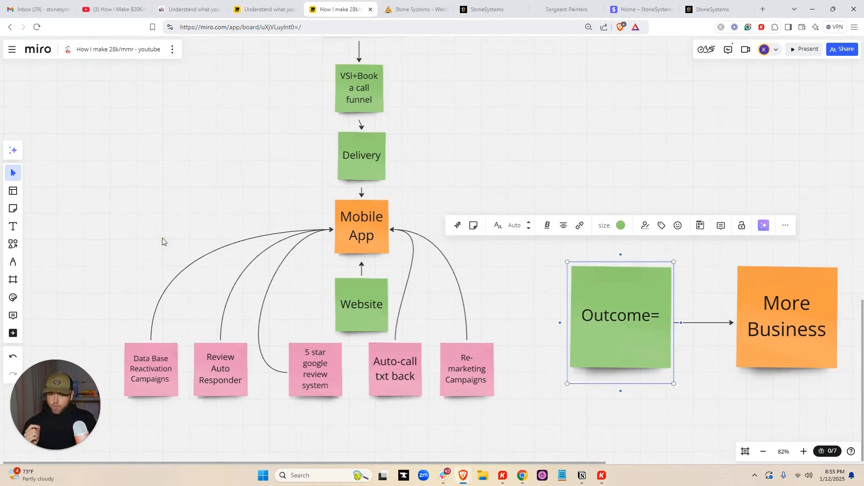
{"action": "mouse_move", "coordinate": [317, 335]}
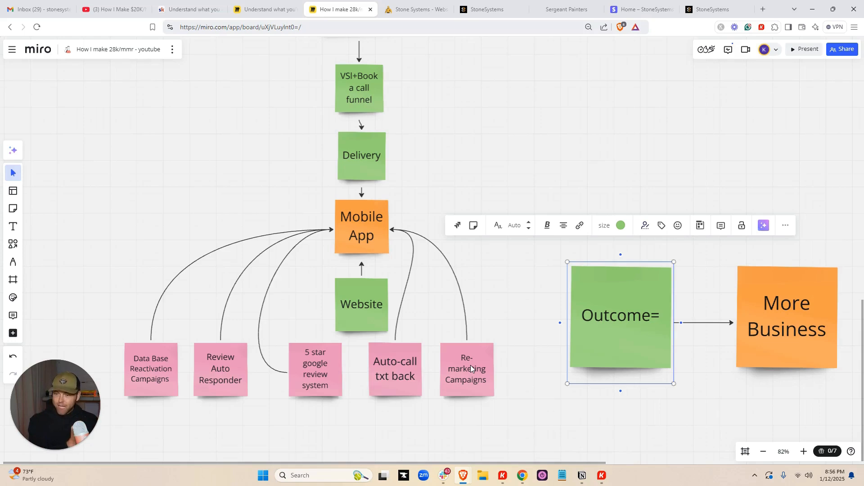
{"action": "mouse_move", "coordinate": [484, 341]}
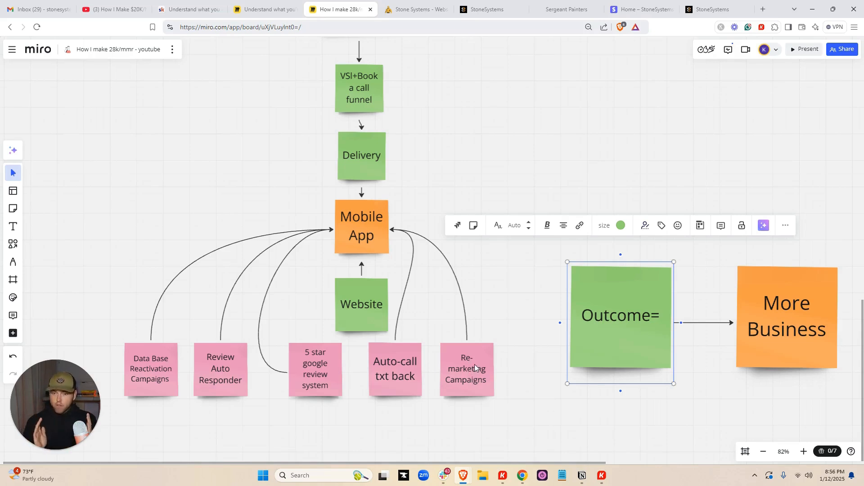
{"action": "mouse_move", "coordinate": [369, 226]}
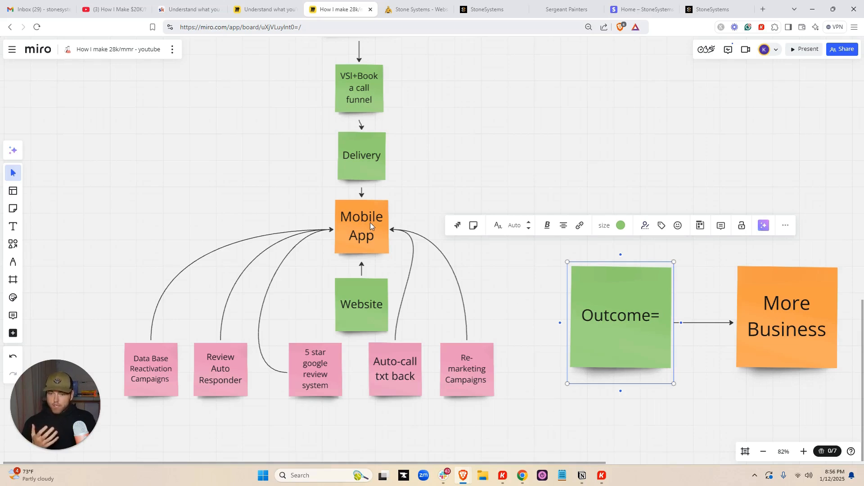
{"action": "mouse_move", "coordinate": [401, 363]}
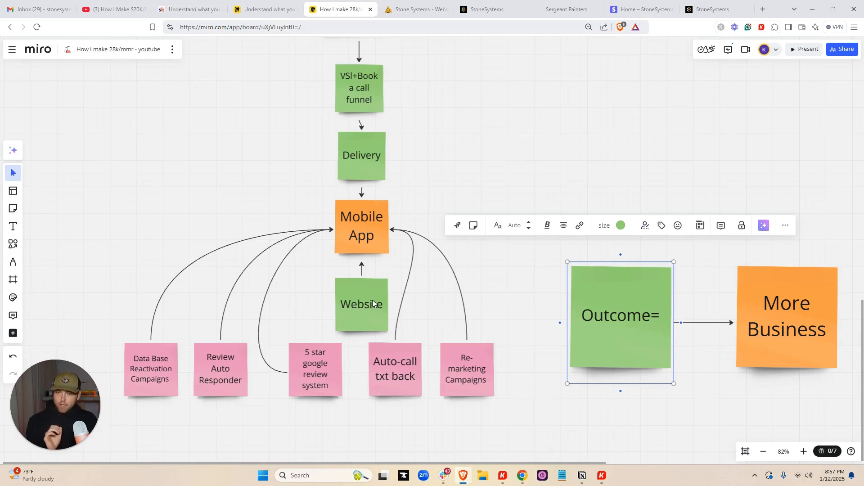
{"action": "mouse_move", "coordinate": [358, 282]}
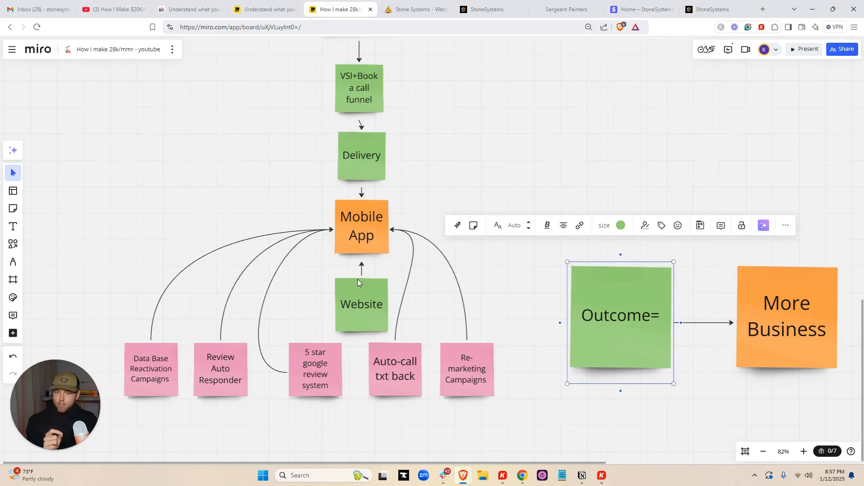
{"action": "mouse_move", "coordinate": [388, 377]}
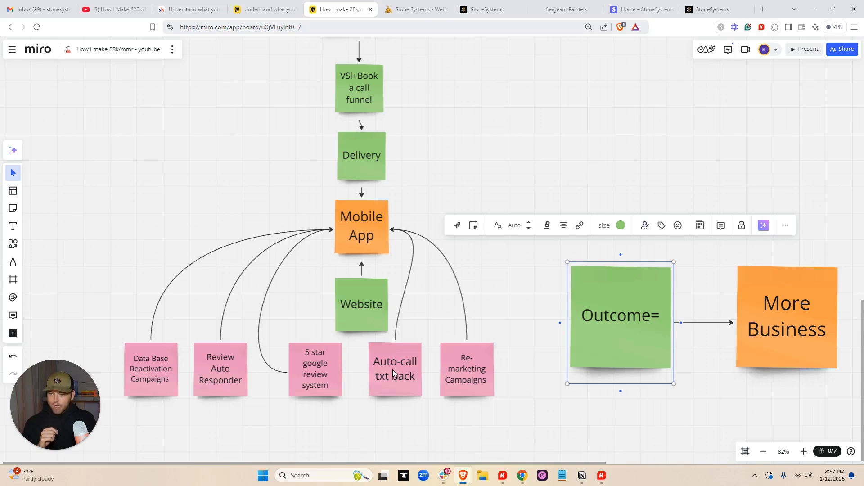
{"action": "mouse_move", "coordinate": [468, 375]}
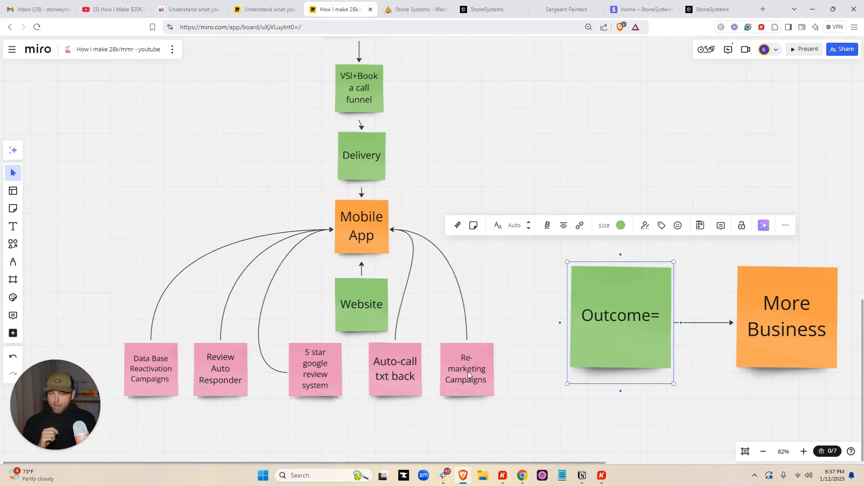
{"action": "mouse_move", "coordinate": [476, 337]}
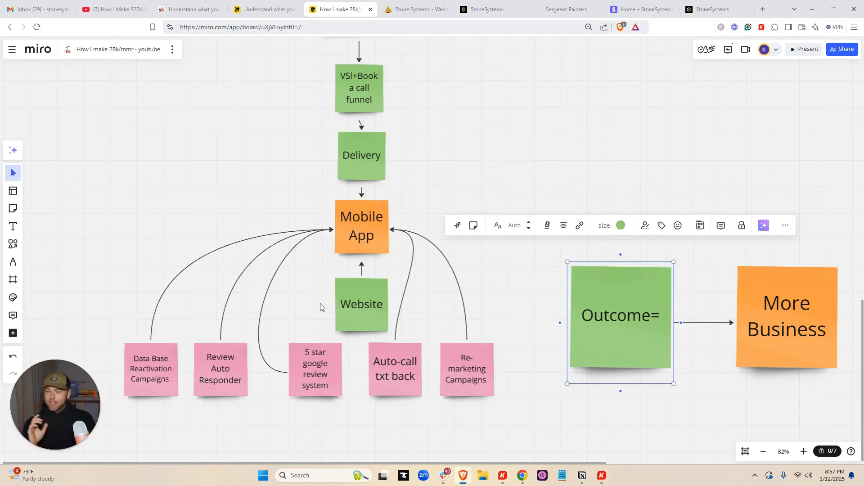
{"action": "mouse_move", "coordinate": [313, 362]}
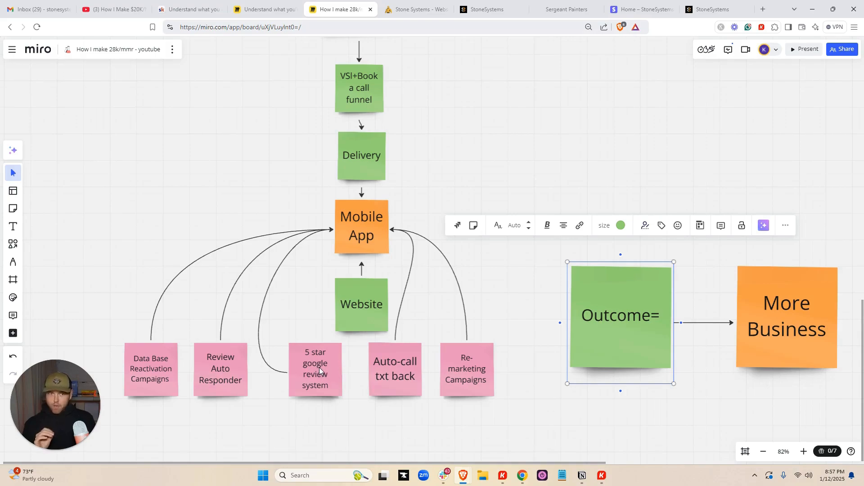
{"action": "left_click", "coordinate": [566, 9]}
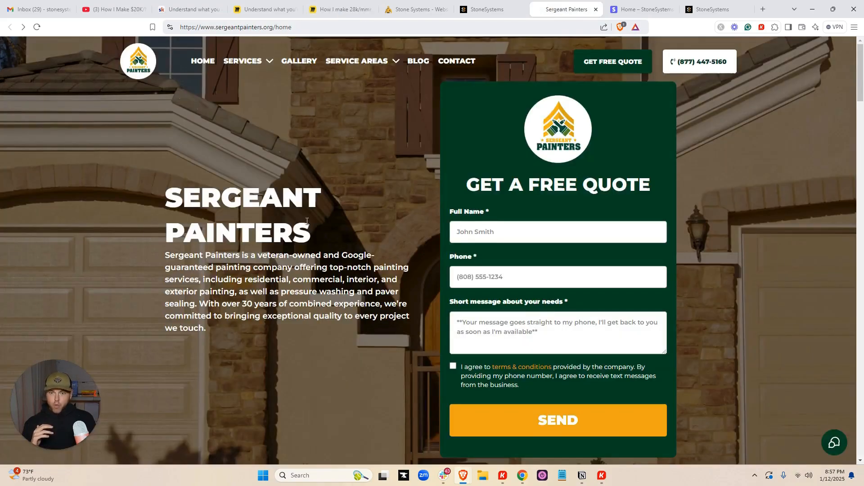
Leave Sergeant Painters a 2-star review to reach the feedback form, then return to Miro.
{"action": "left_click", "coordinate": [834, 442]}
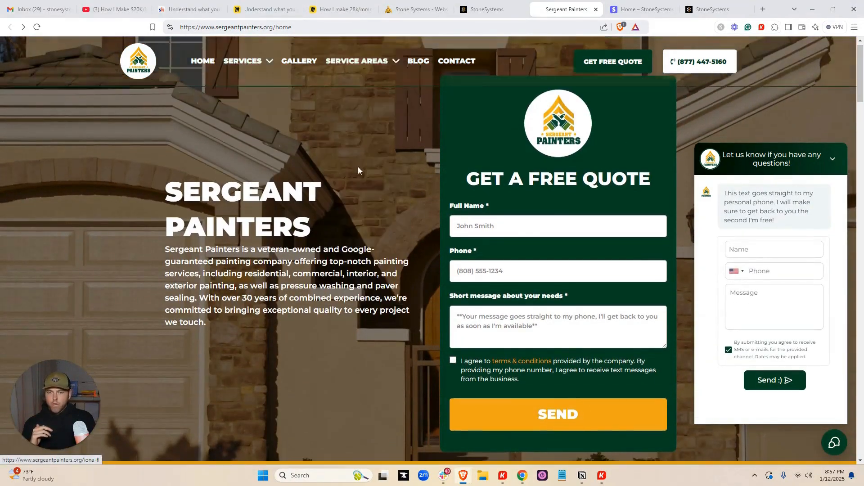
{"action": "scroll", "scroll_direction": "down", "scroll_amount": 3}
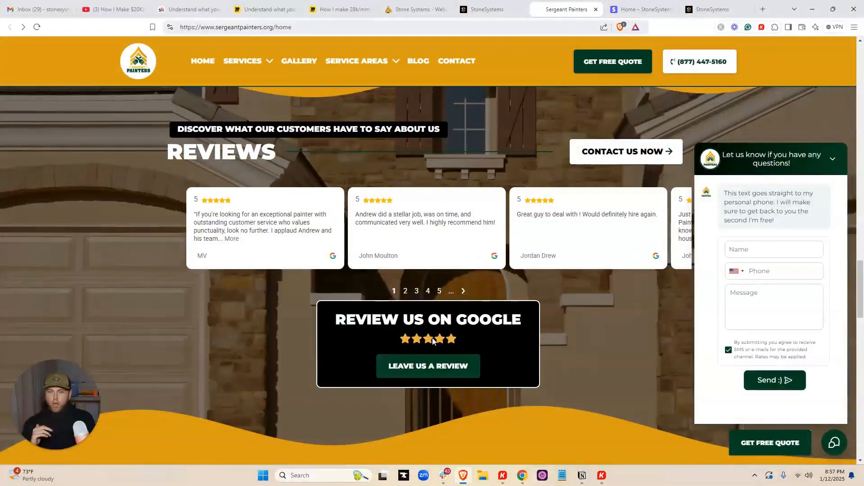
{"action": "left_click", "coordinate": [428, 365]}
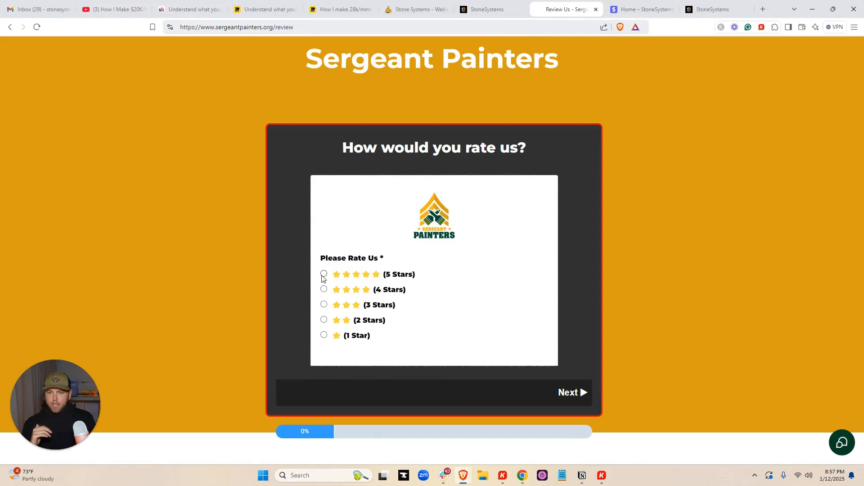
{"action": "left_click", "coordinate": [323, 274]}
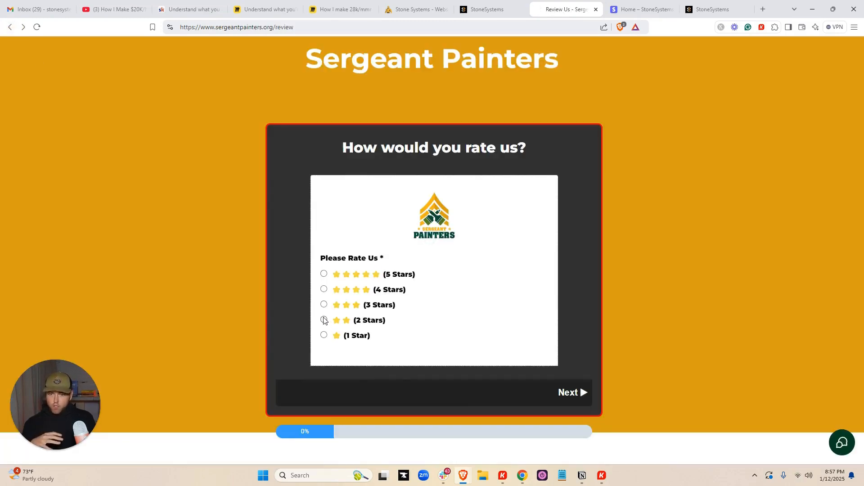
{"action": "left_click", "coordinate": [324, 320]}
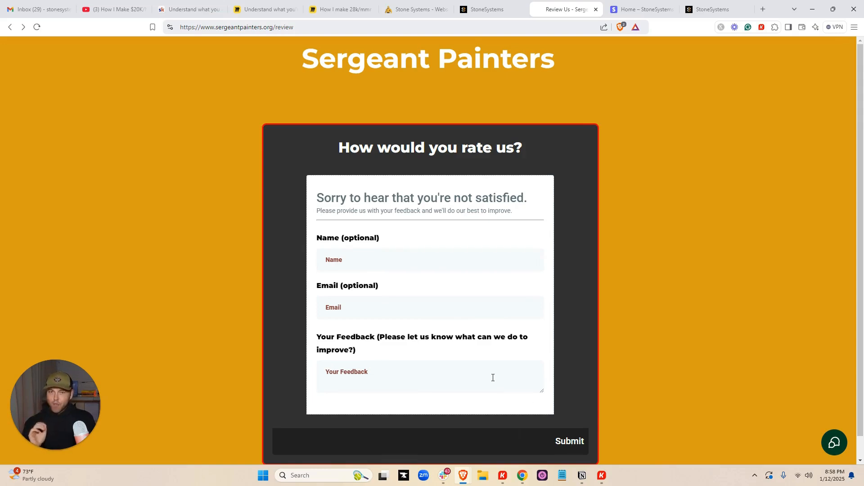
{"action": "left_click", "coordinate": [340, 9]}
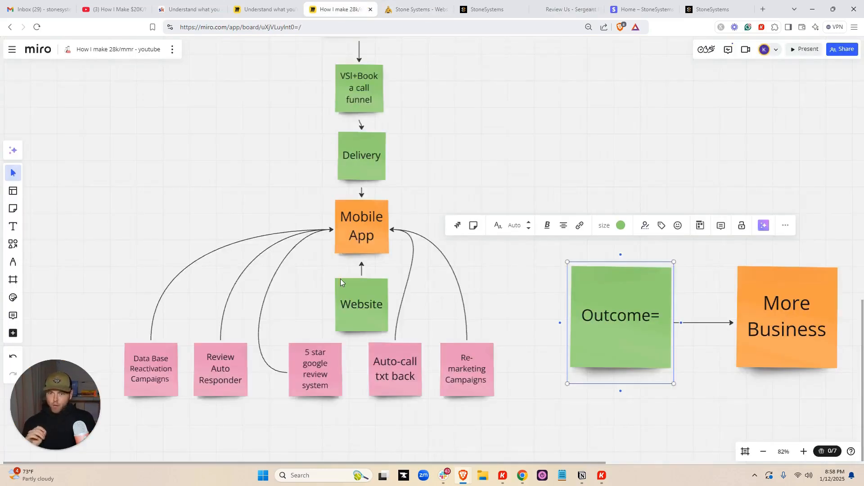
{"action": "mouse_move", "coordinate": [271, 367]}
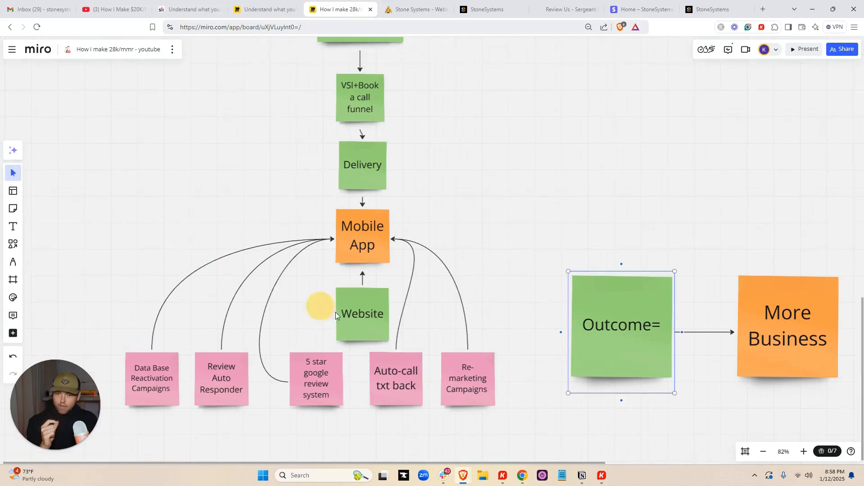
Glance at the Sergeant Painters home page, return to the Miro flowchart, and open a blank tab.
{"action": "left_click", "coordinate": [562, 9]}
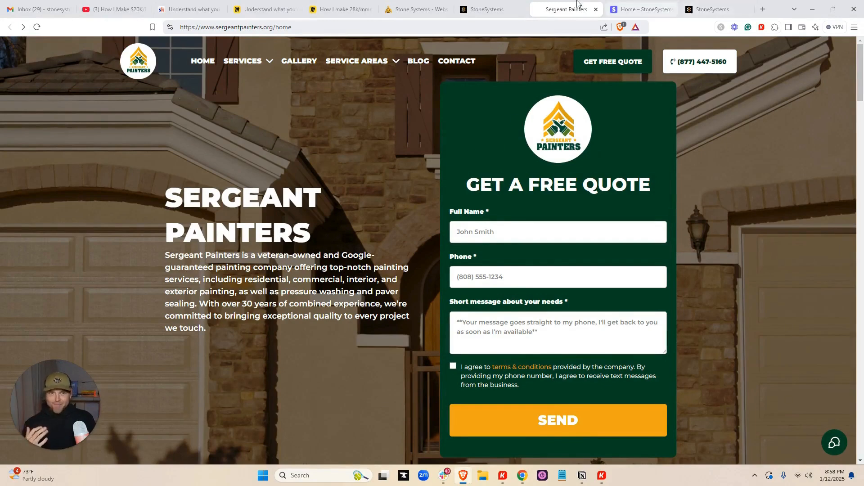
{"action": "left_click", "coordinate": [340, 9]}
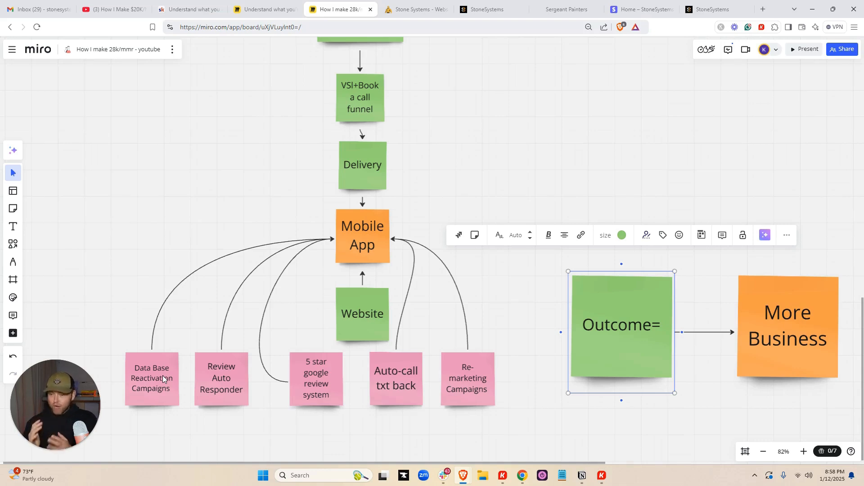
{"action": "mouse_move", "coordinate": [155, 358]}
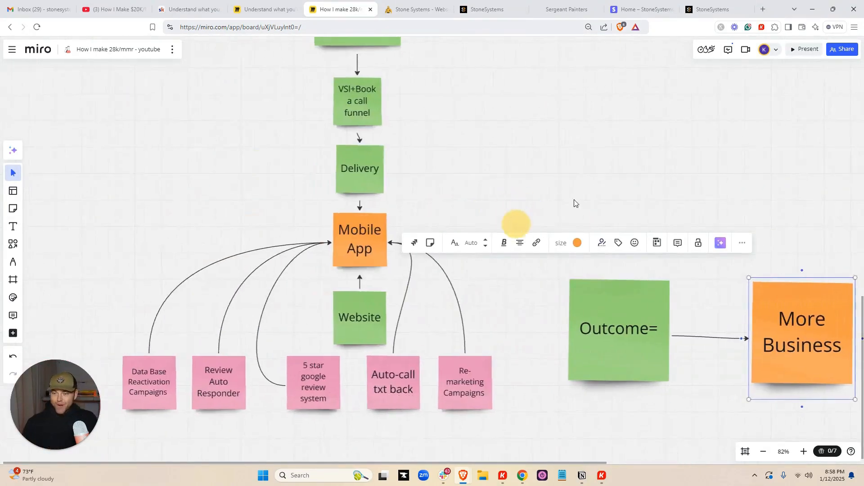
{"action": "left_click", "coordinate": [763, 9]}
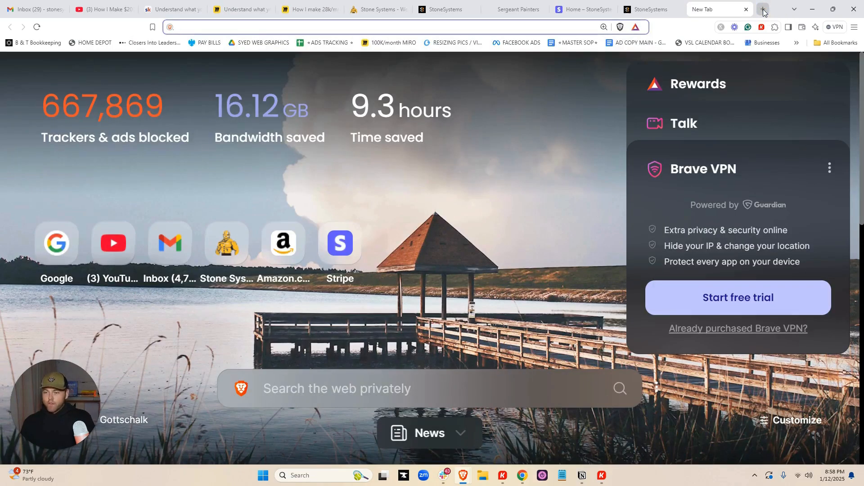
Search 'roofers las vegas' and browse the full local results, then revisit Miro and Sergeant Painters.
{"action": "type", "text": "roofers"}
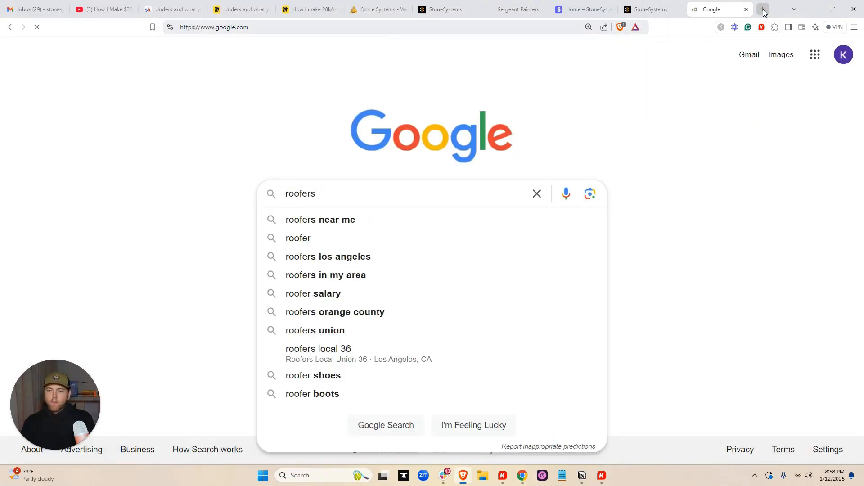
{"action": "type", "text": "las vegas"}
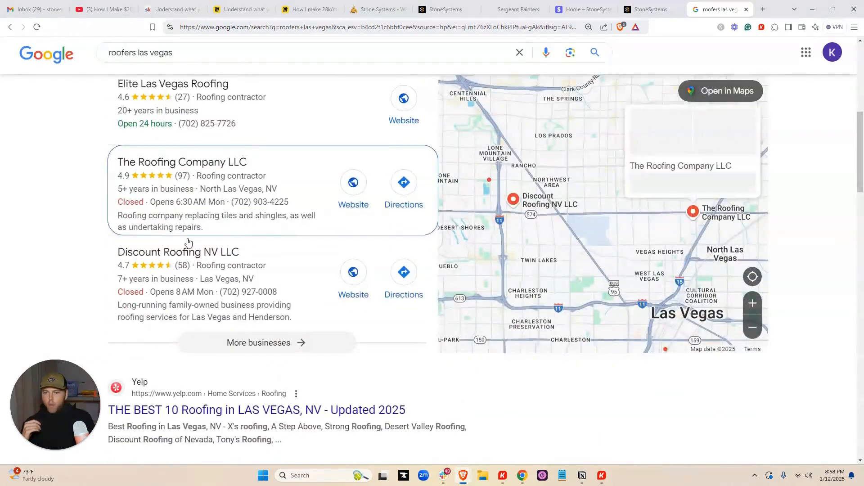
{"action": "left_click", "coordinate": [266, 342]}
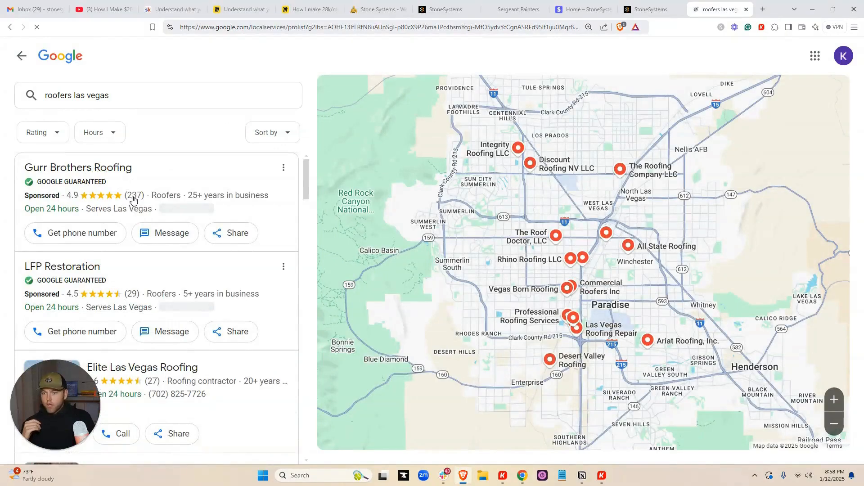
{"action": "scroll", "scroll_direction": "down", "scroll_amount": 3}
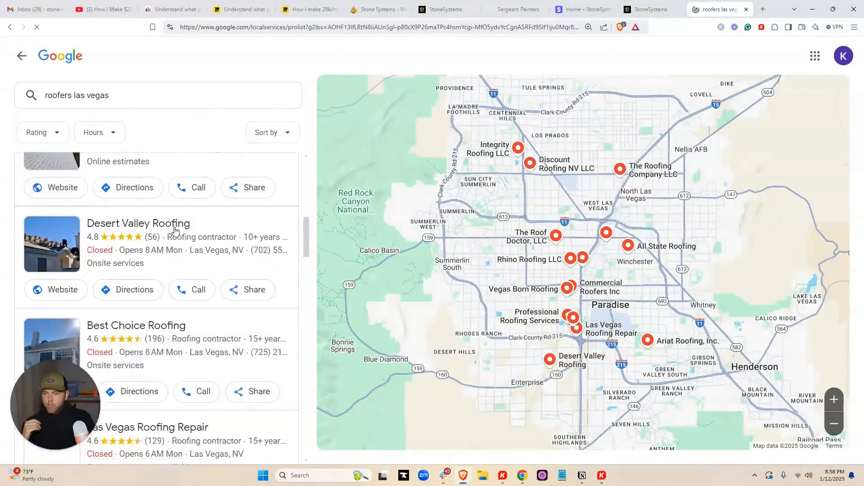
{"action": "scroll", "scroll_direction": "down", "scroll_amount": 3}
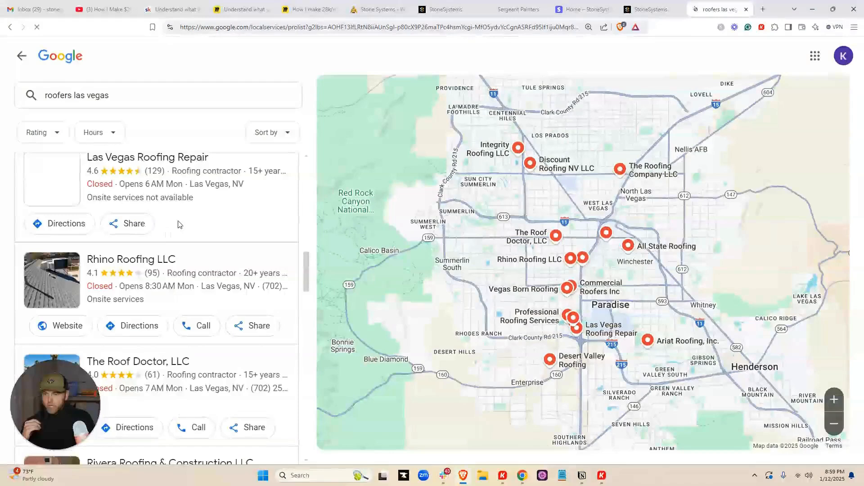
{"action": "scroll", "scroll_direction": "down", "scroll_amount": 3}
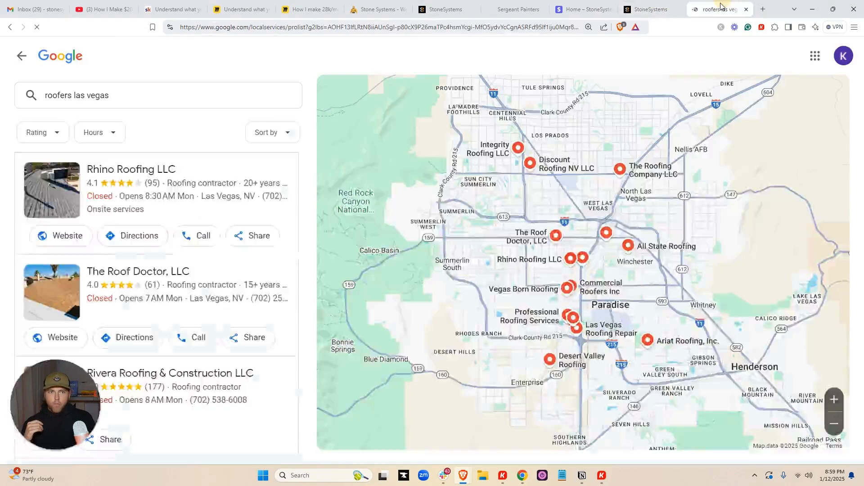
{"action": "scroll", "scroll_direction": "down", "scroll_amount": 3}
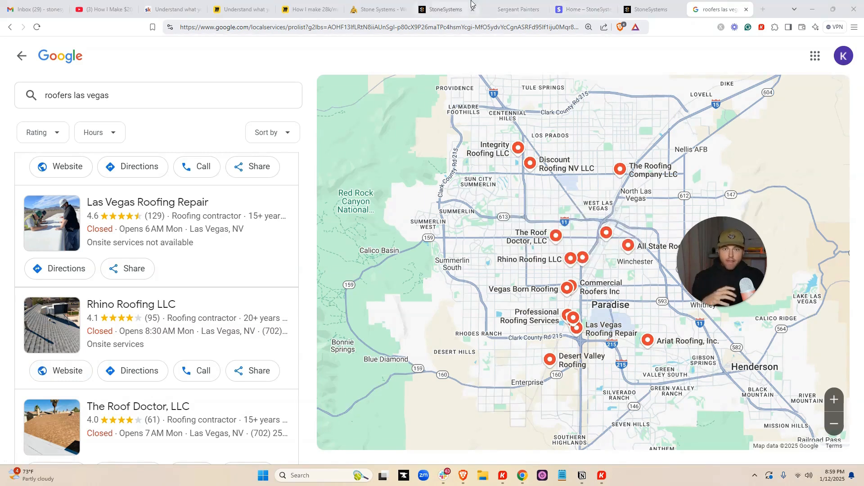
{"action": "left_click", "coordinate": [309, 10]}
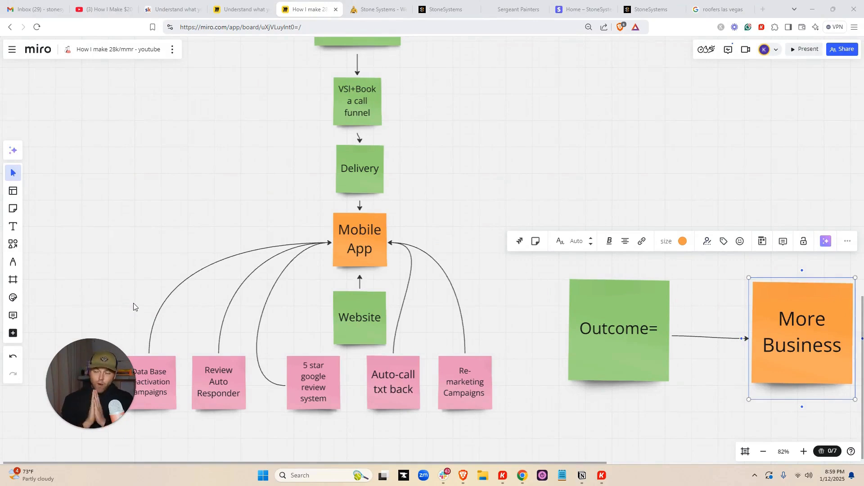
{"action": "mouse_move", "coordinate": [163, 278]}
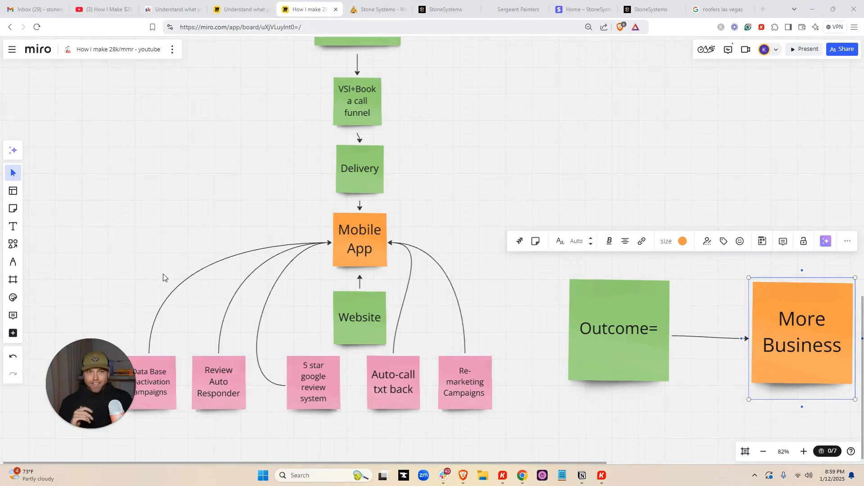
{"action": "left_click", "coordinate": [514, 10]}
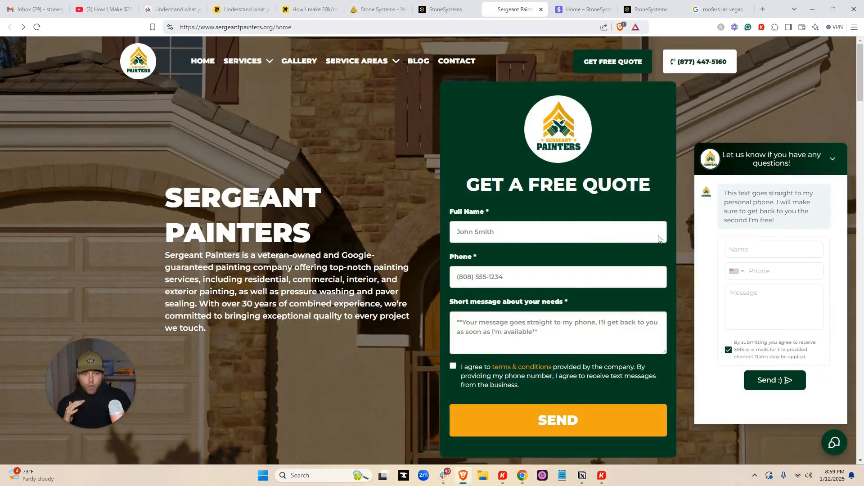
Focus the Full Name field of the free quote form, then go back to the Miro flowchart.
{"action": "left_click", "coordinate": [557, 231]}
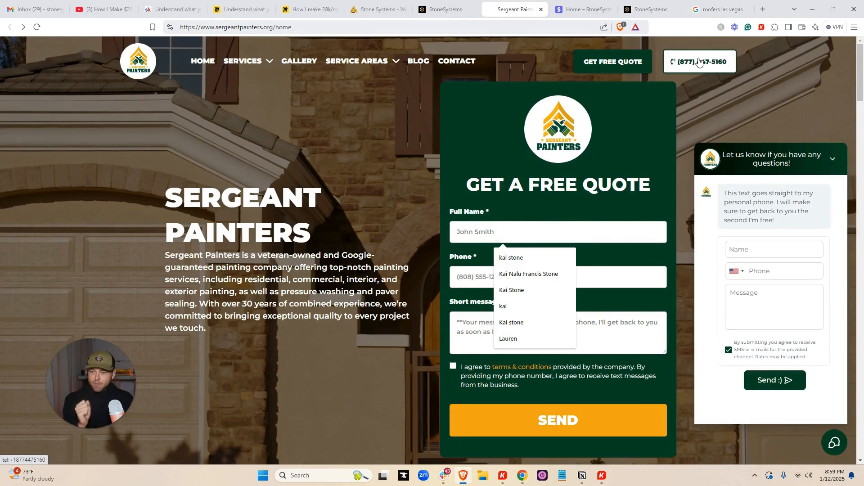
{"action": "left_click", "coordinate": [309, 9]}
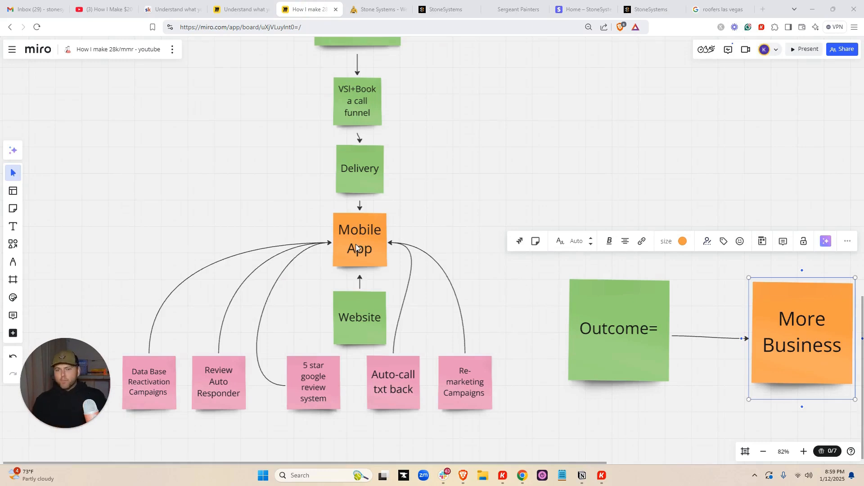
{"action": "mouse_move", "coordinate": [384, 282]}
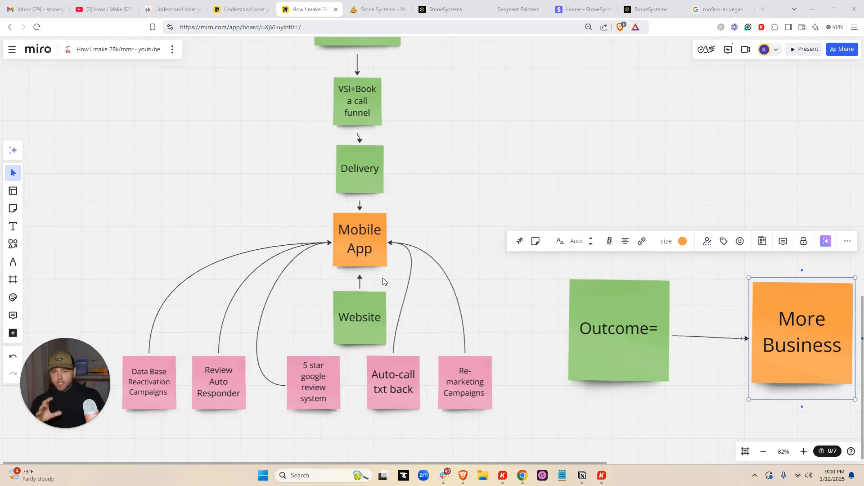
{"action": "scroll", "scroll_direction": "down", "scroll_amount": 3}
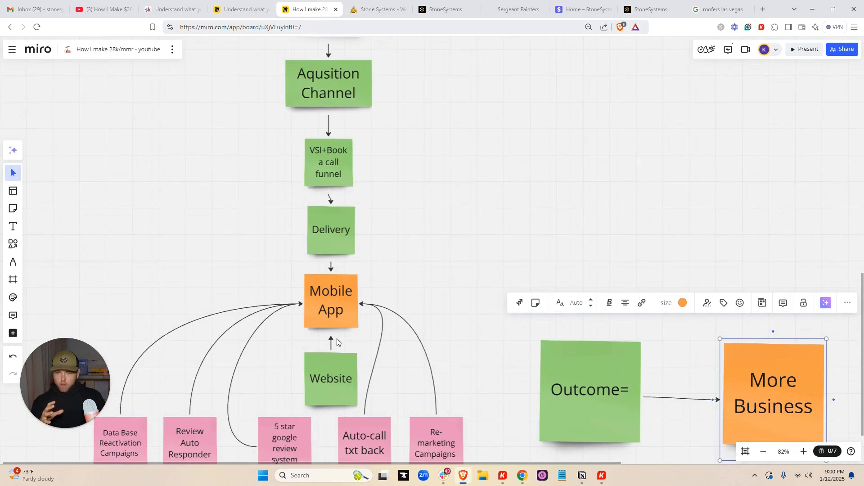
{"action": "mouse_move", "coordinate": [259, 253]}
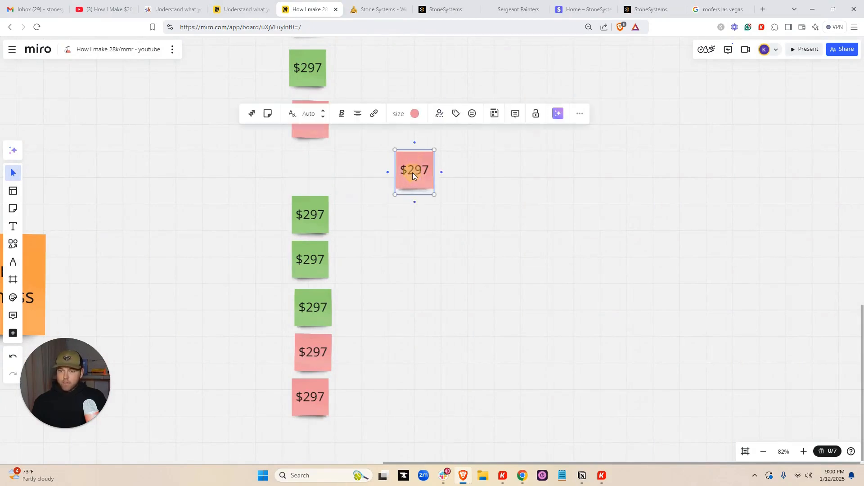
{"action": "mouse_move", "coordinate": [61, 435]}
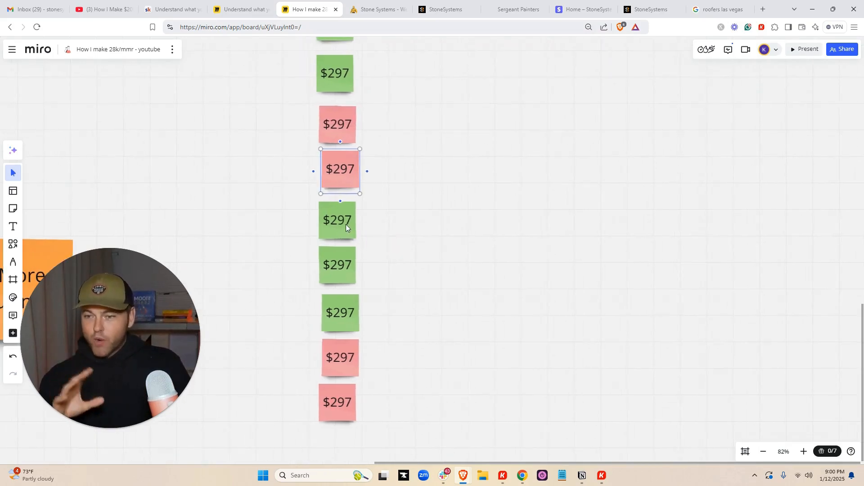
Select the pink $297 note in the column and pan toward the lost and Sticky legend.
{"action": "left_click", "coordinate": [340, 169]}
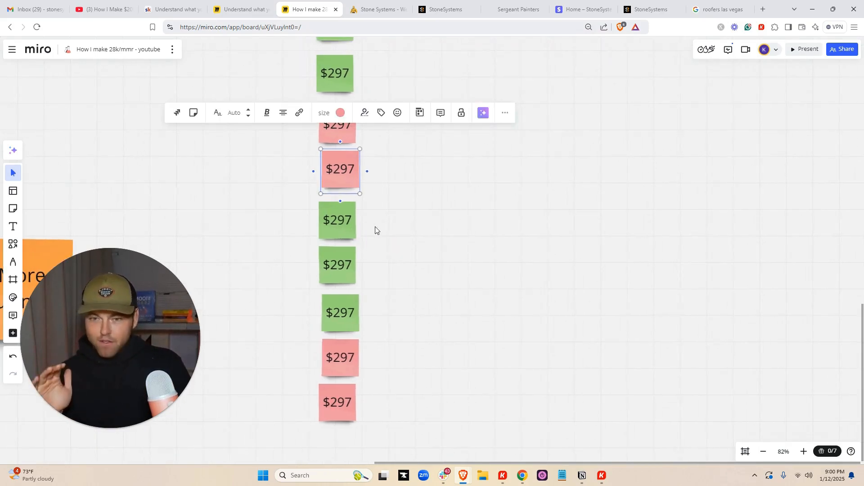
{"action": "scroll", "scroll_direction": "down", "scroll_amount": 3}
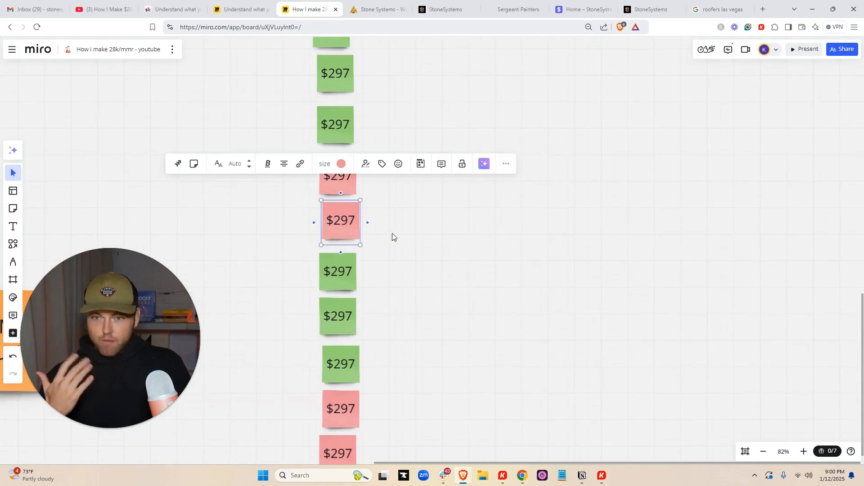
{"action": "mouse_move", "coordinate": [427, 263]}
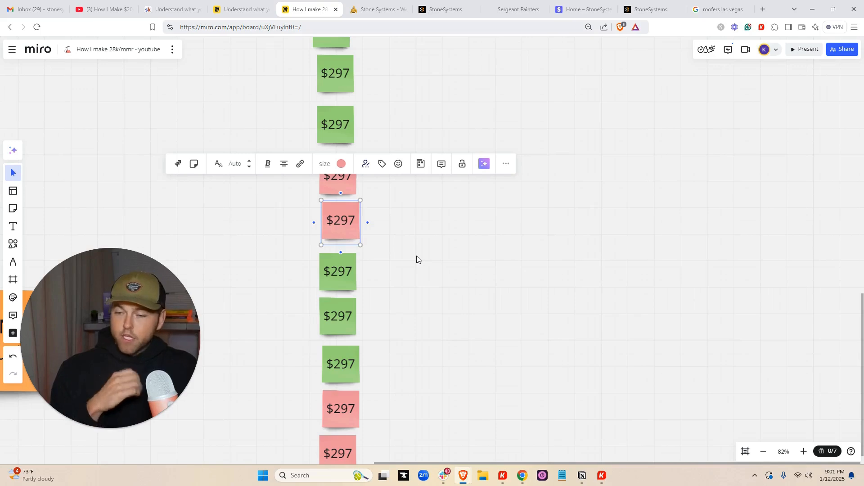
{"action": "mouse_move", "coordinate": [417, 257]}
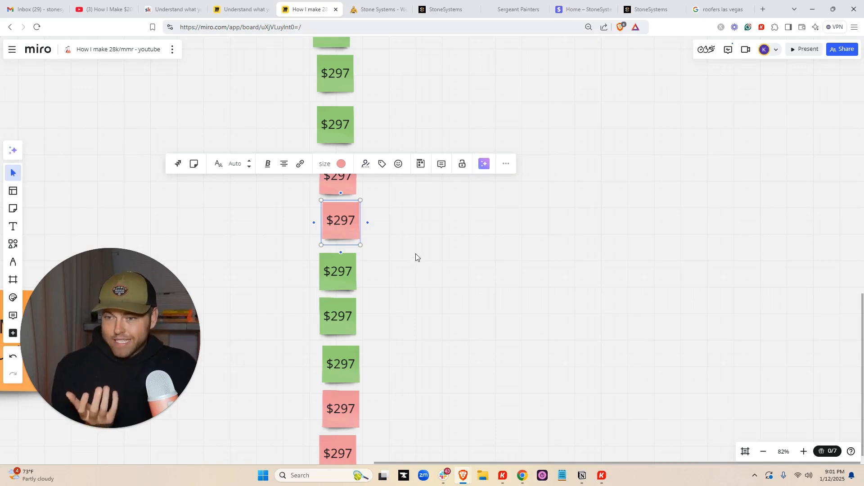
{"action": "mouse_move", "coordinate": [407, 251]}
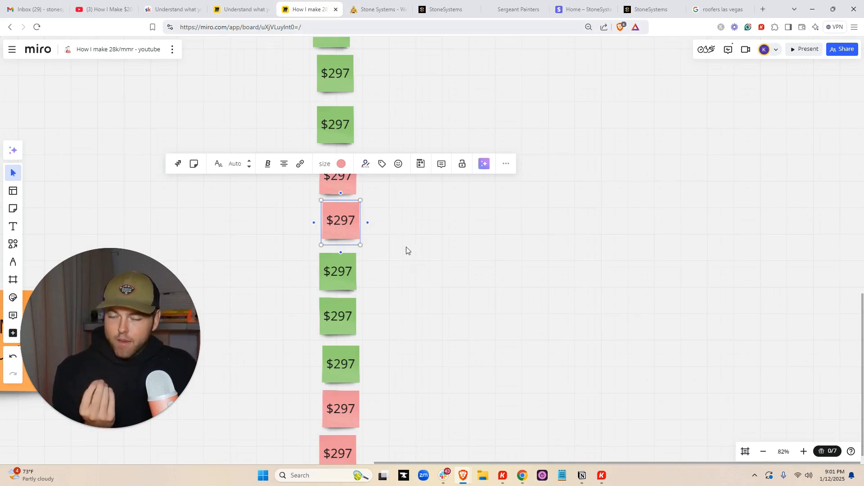
{"action": "left_click_drag", "start_coordinate": [341, 221], "coordinate": [438, 236]}
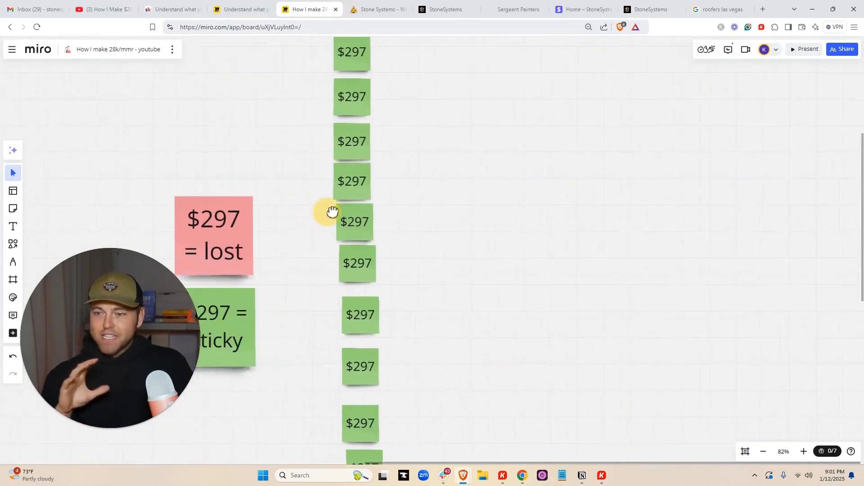
Pan the board up to the 'How I make 28k/month' title and the Go High Level note.
{"action": "left_click_drag", "start_coordinate": [332, 211], "coordinate": [351, 219]}
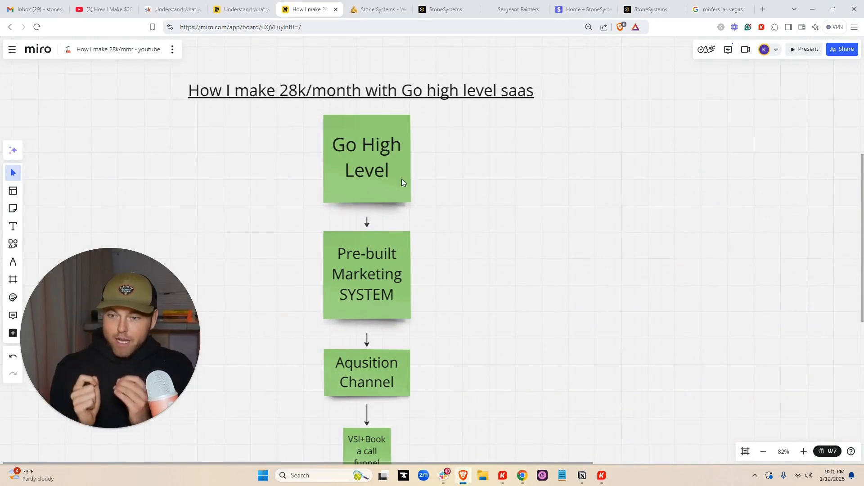
Scroll down to the column of $297 client notes beside the '$297 = lost' and 'Sticky' keys.
{"action": "scroll", "scroll_direction": "down", "scroll_amount": 3}
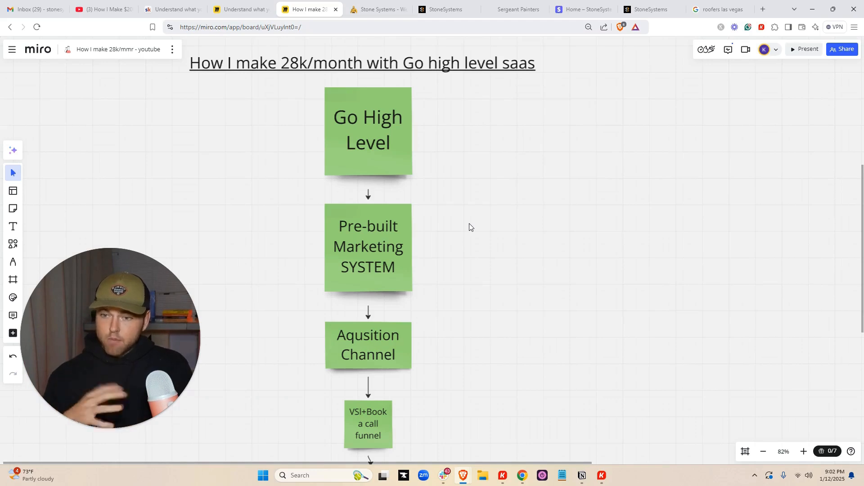
{"action": "mouse_move", "coordinate": [380, 238]}
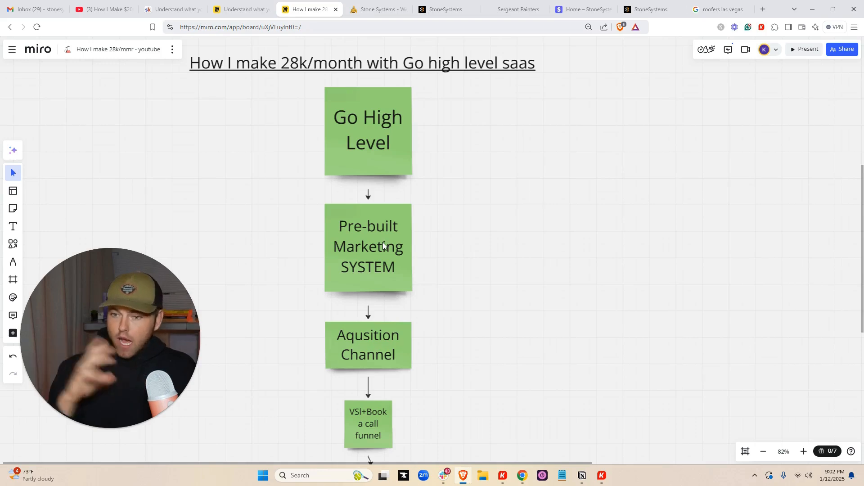
{"action": "scroll", "scroll_direction": "down", "scroll_amount": 3}
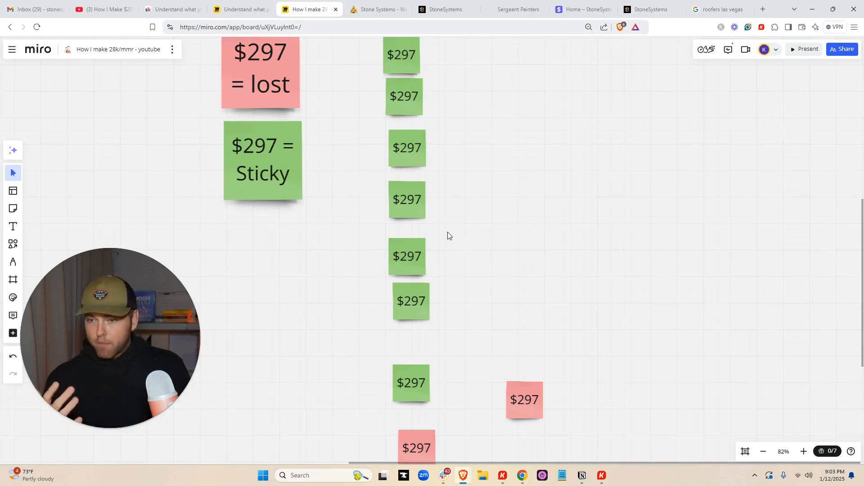
Zoom out to 64% to show the flowchart's opening steps beside the $297 lost/Sticky key.
{"action": "scroll", "scroll_direction": "down", "scroll_amount": 3}
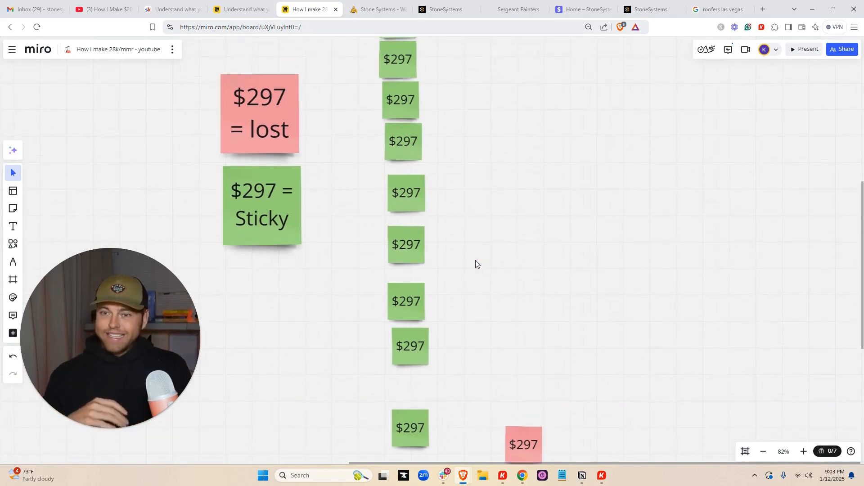
{"action": "mouse_move", "coordinate": [364, 282]}
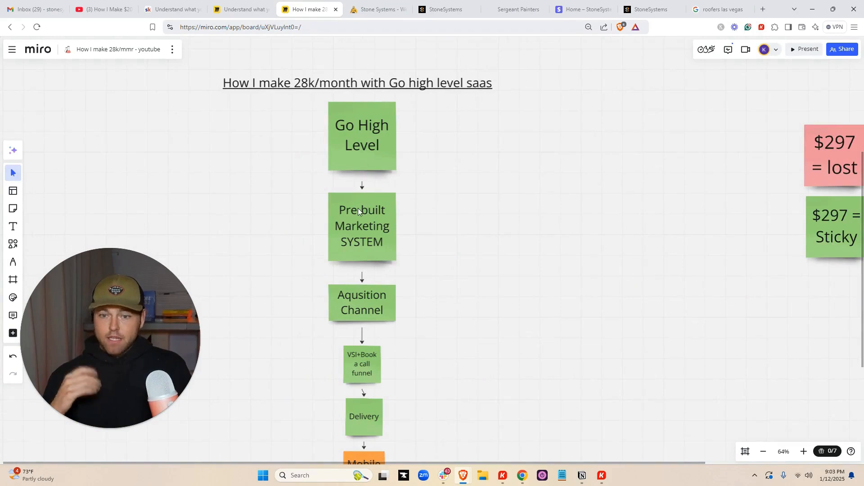
Scroll down to Delivery, the Mobile App hub, pink feature notes and Outcome = More Business.
{"action": "scroll", "scroll_direction": "down", "scroll_amount": 3}
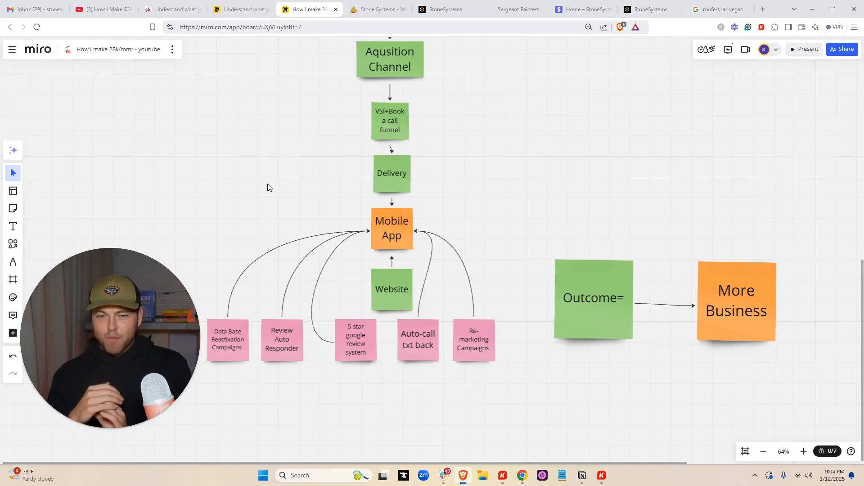
{"action": "scroll", "scroll_direction": "down", "scroll_amount": 3}
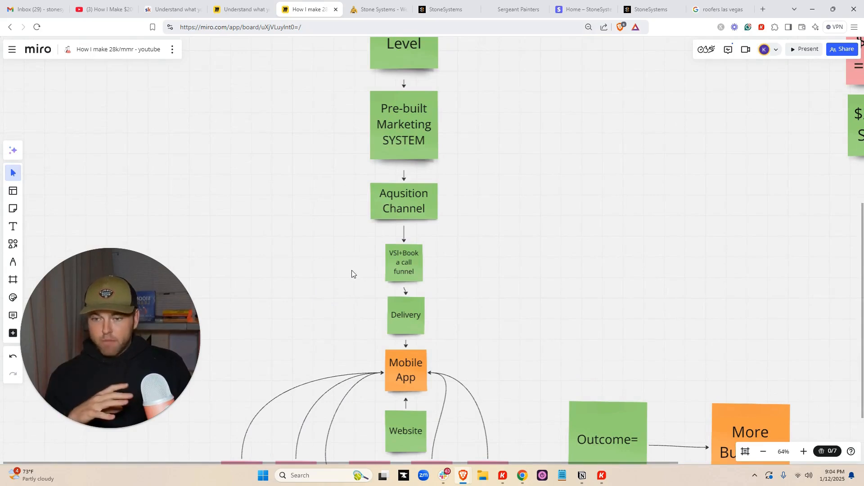
{"action": "scroll", "scroll_direction": "down", "scroll_amount": 3}
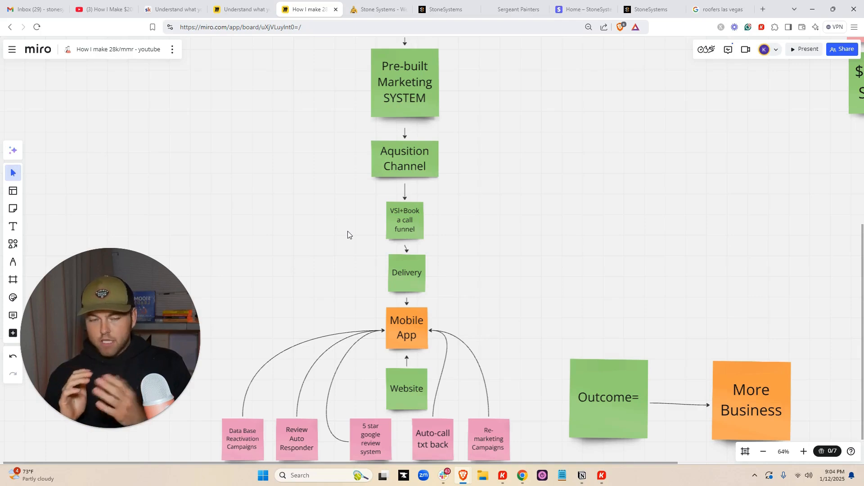
{"action": "mouse_move", "coordinate": [324, 225]}
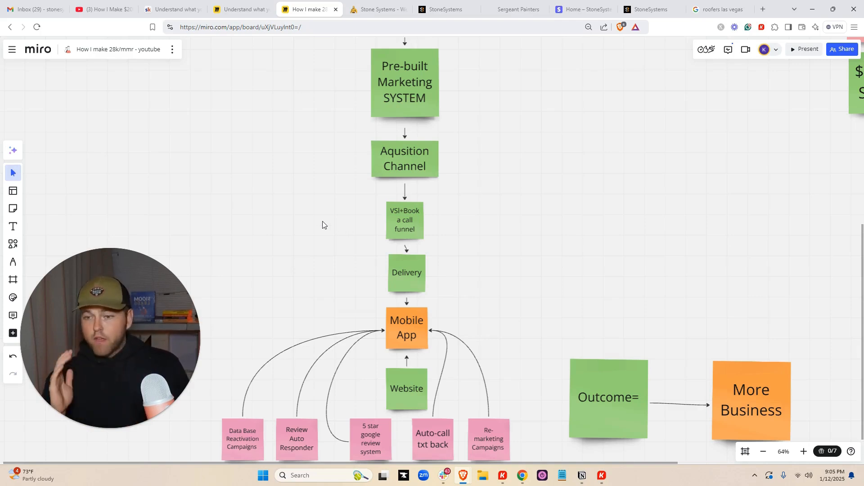
{"action": "mouse_move", "coordinate": [324, 225]}
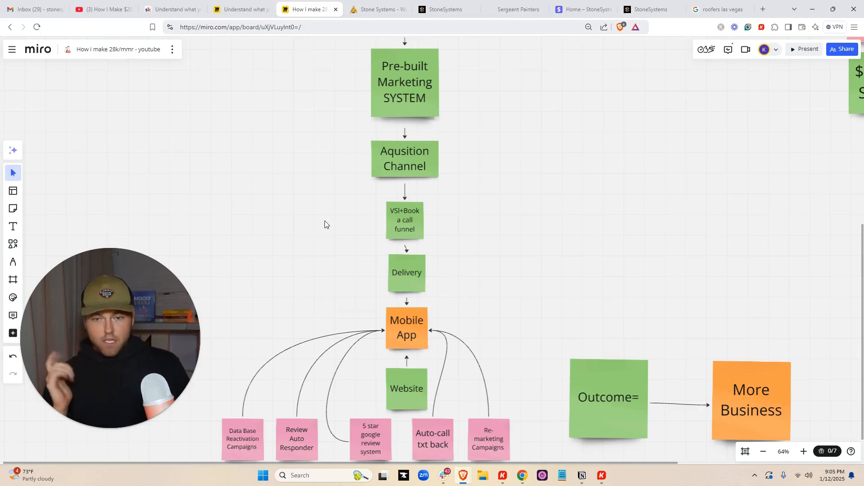